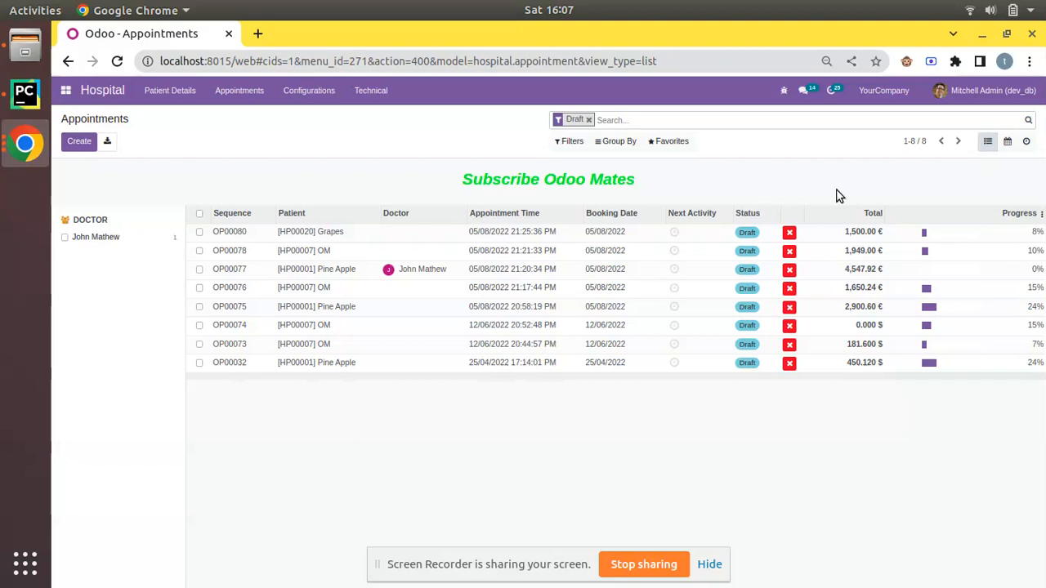
pyautogui.moveTo(209, 125)
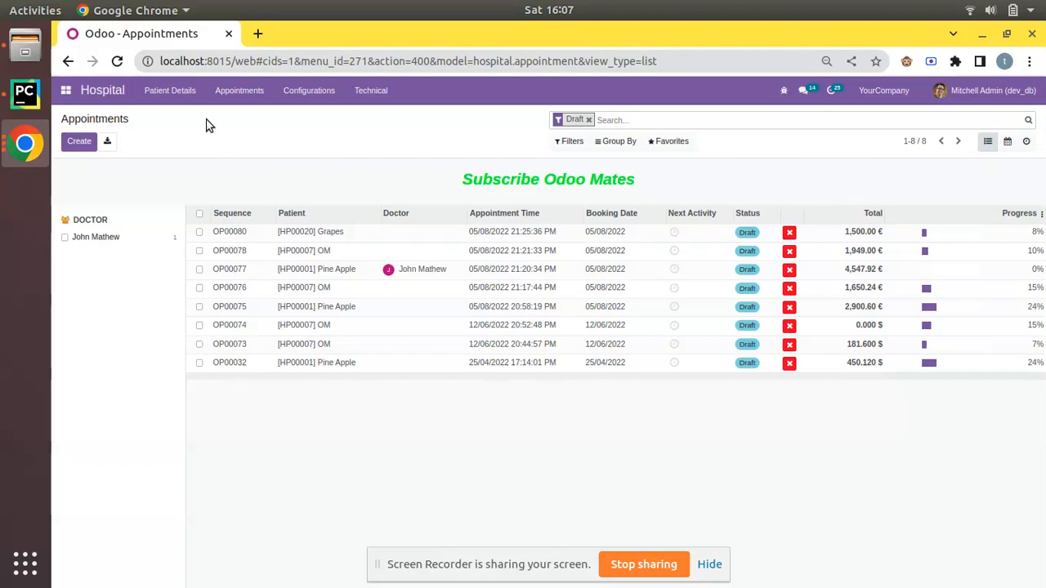
pyautogui.click(169, 90)
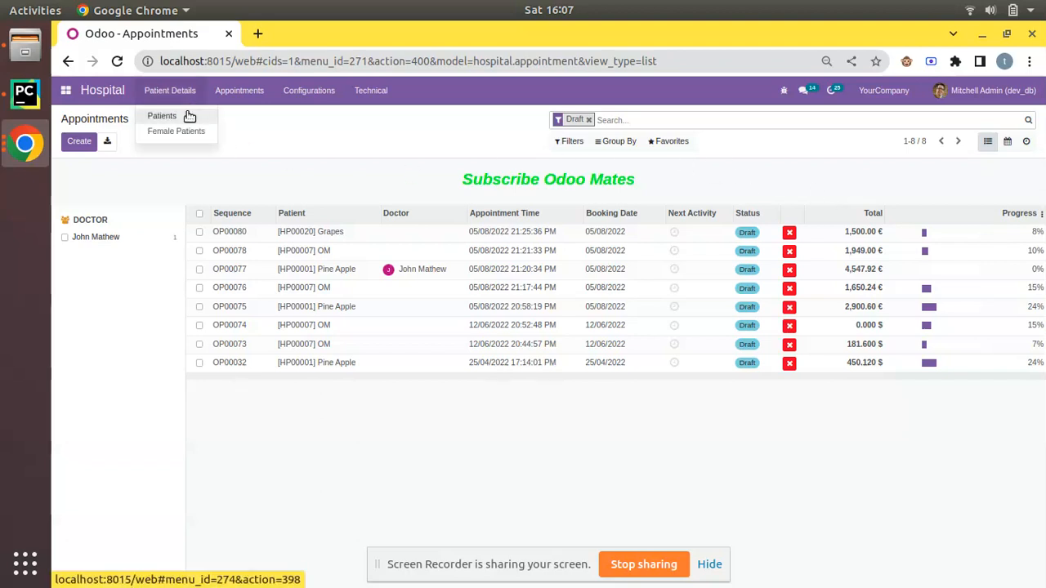
pyautogui.click(161, 115)
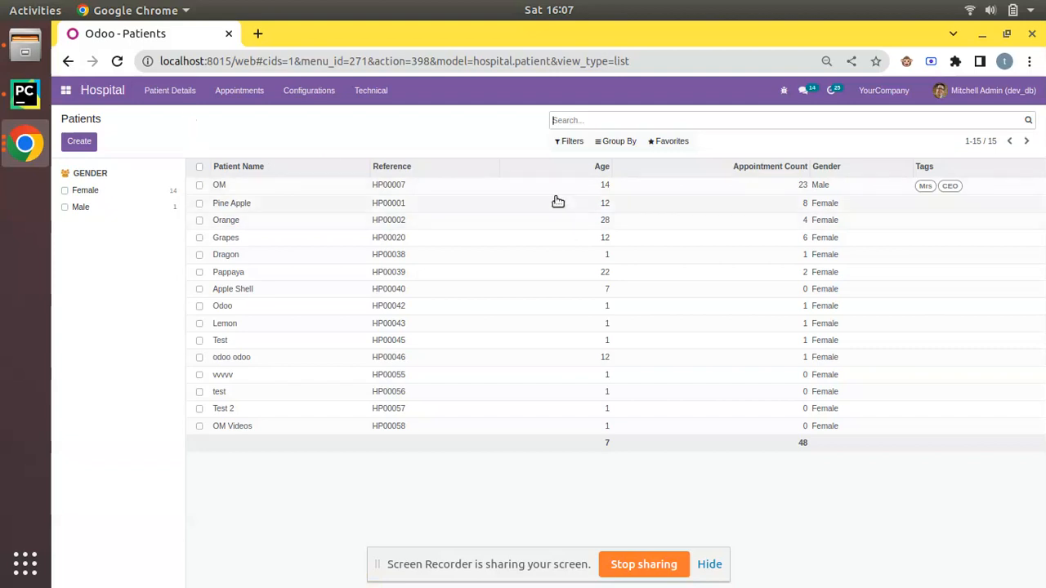
pyautogui.click(219, 184)
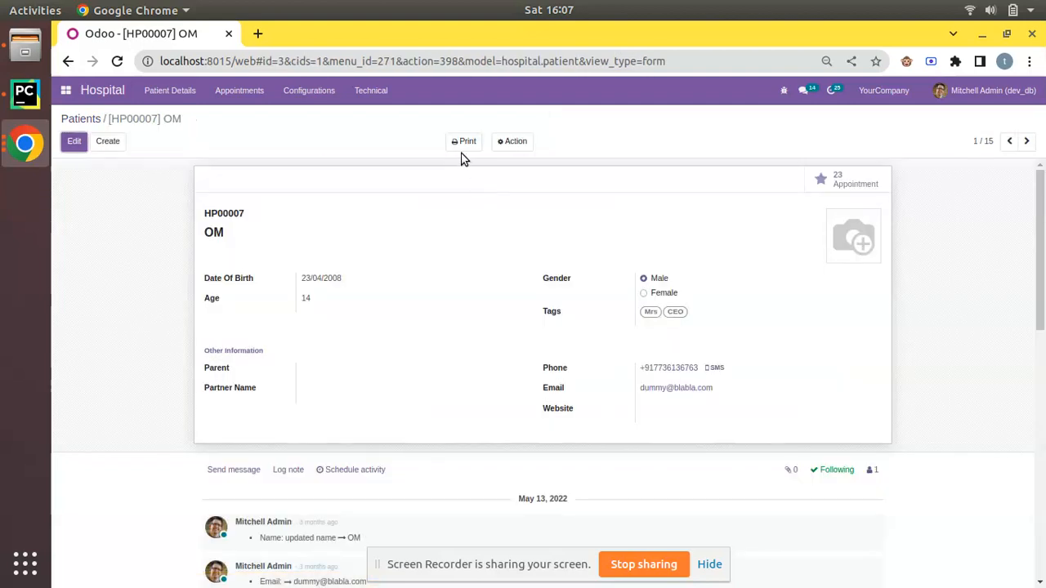
pyautogui.click(467, 140)
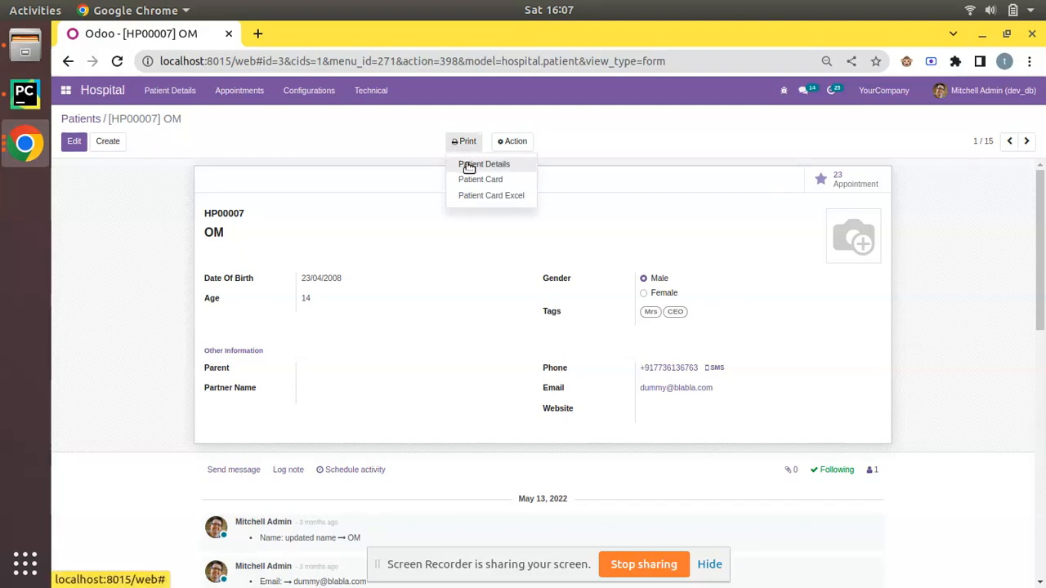
pyautogui.moveTo(487, 169)
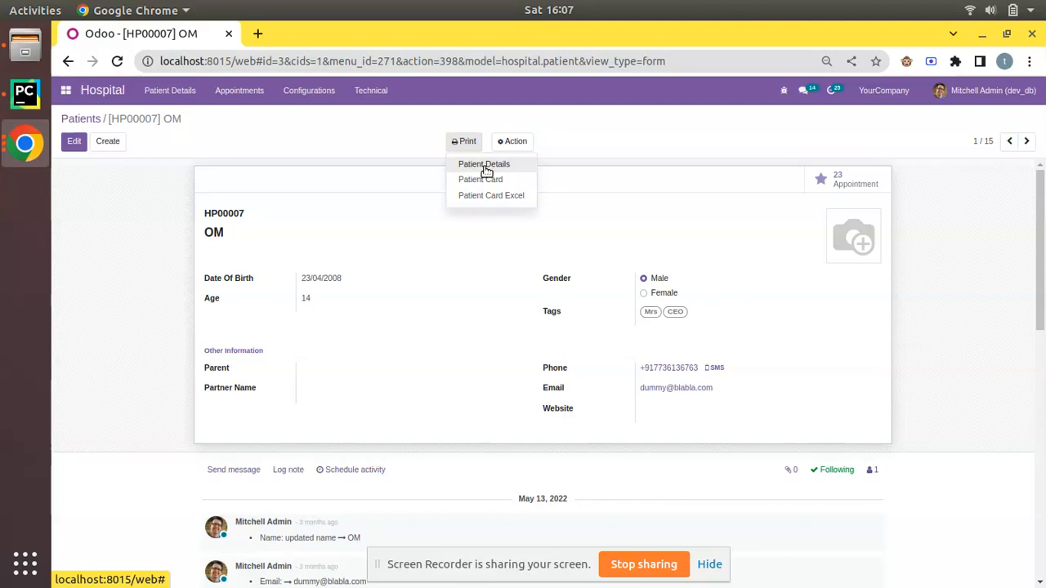
# - Print OM's Patient Details report and open the downloaded PDF
pyautogui.click(484, 163)
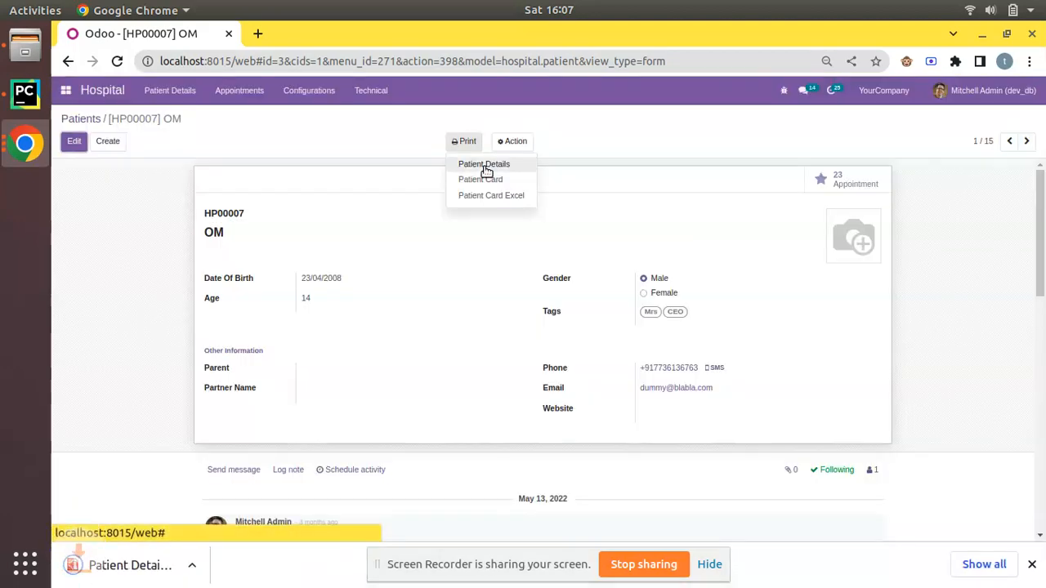
pyautogui.click(484, 163)
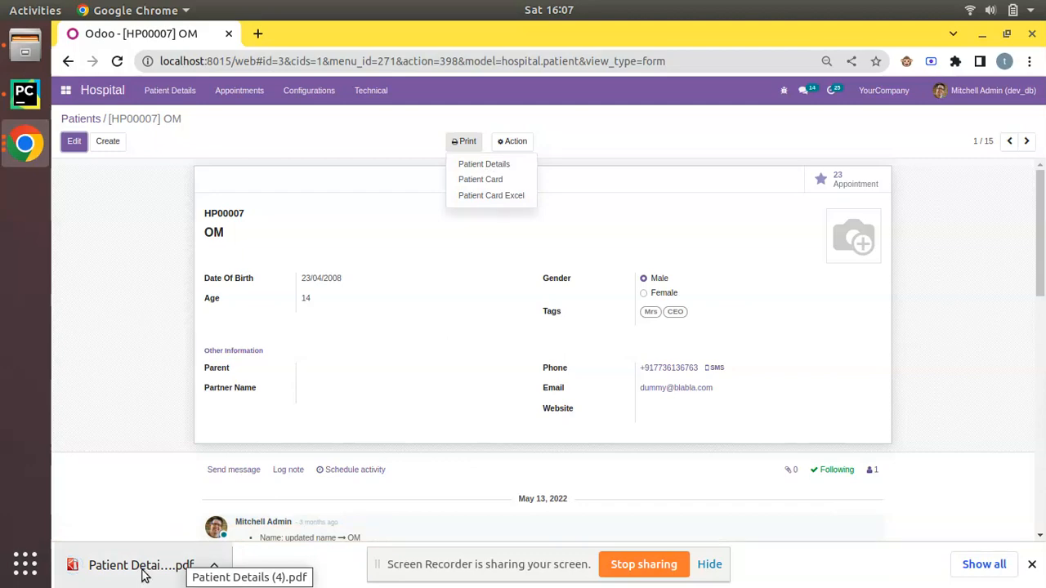
pyautogui.click(141, 564)
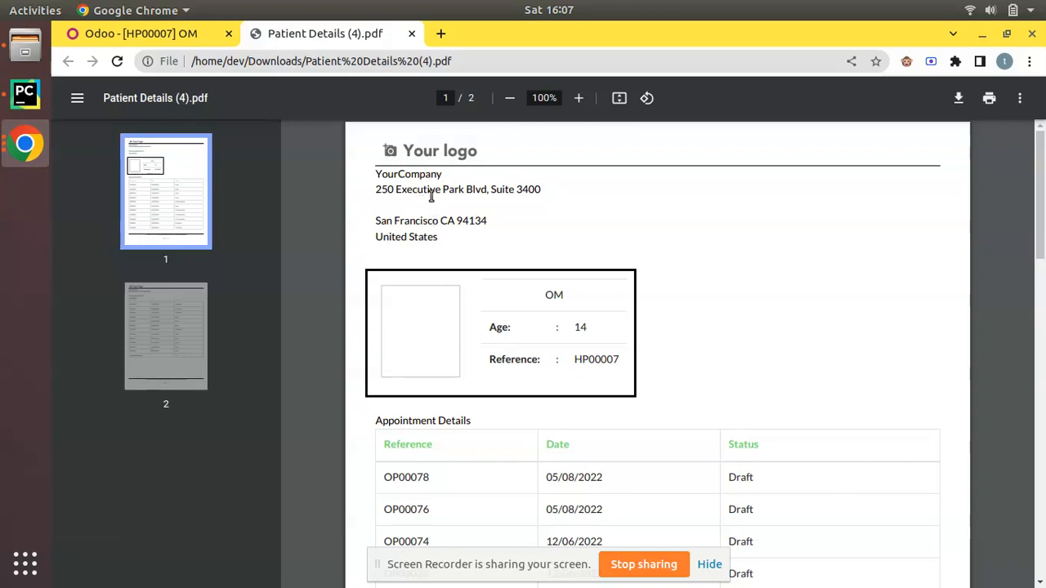
pyautogui.scroll(-3)
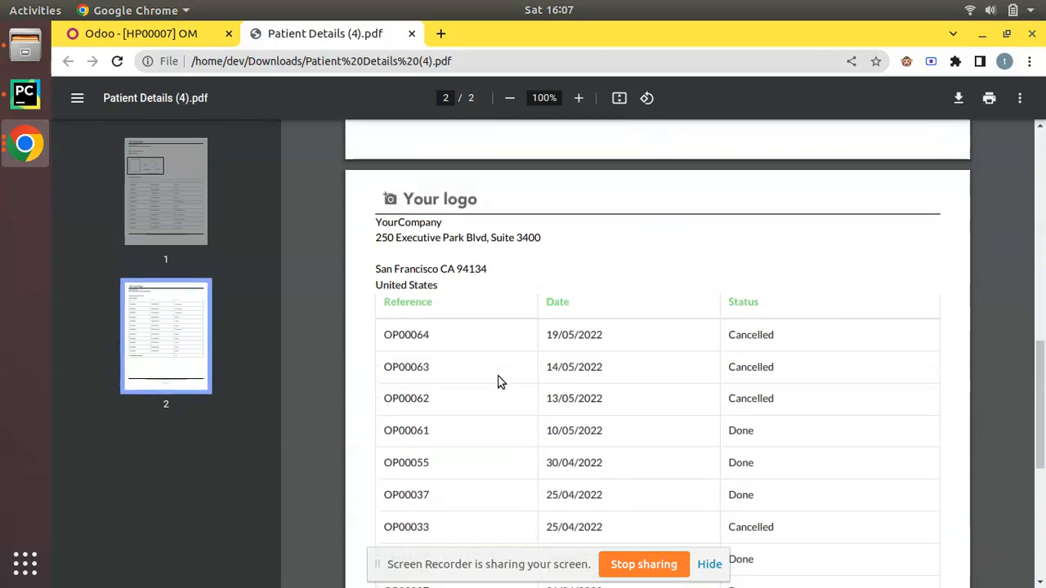
pyautogui.scroll(-3)
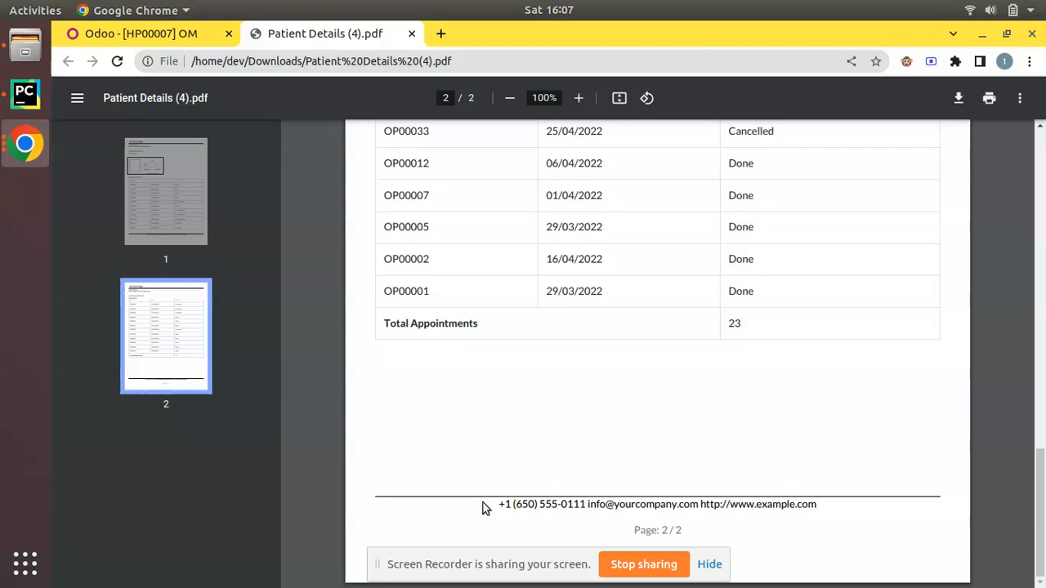
pyautogui.click(166, 191)
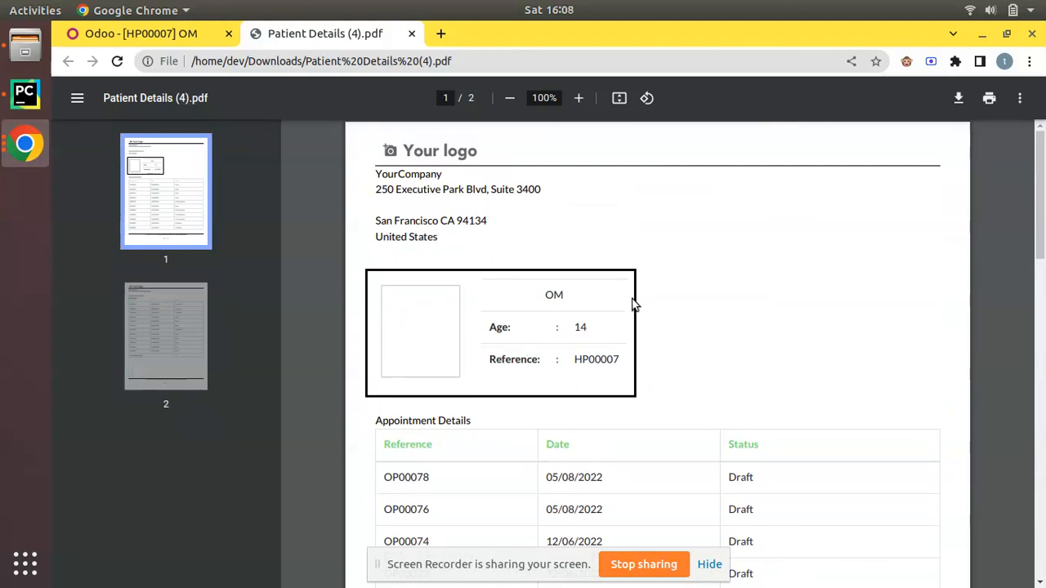
pyautogui.moveTo(483, 321)
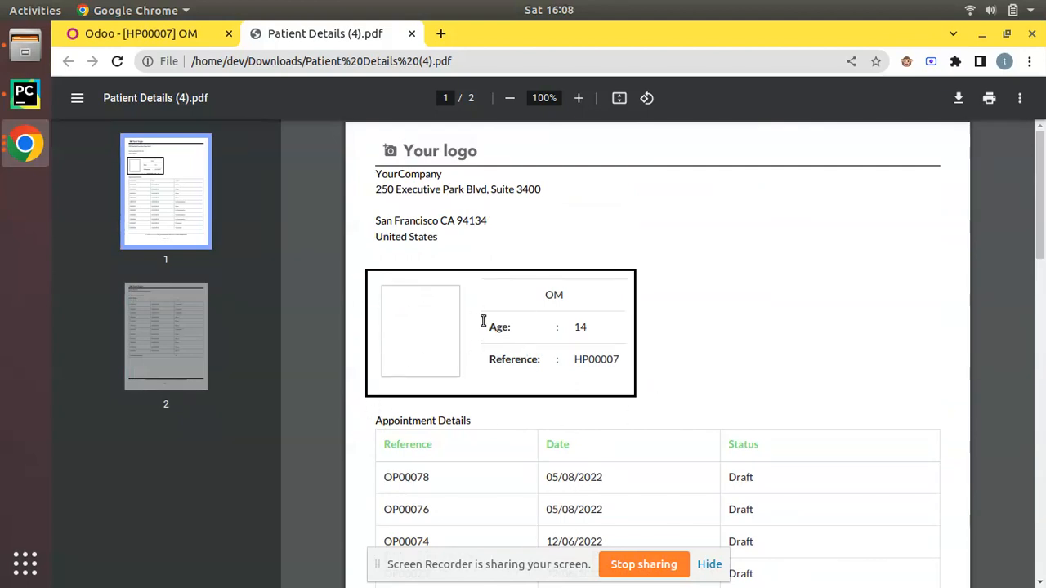
pyautogui.moveTo(419, 330)
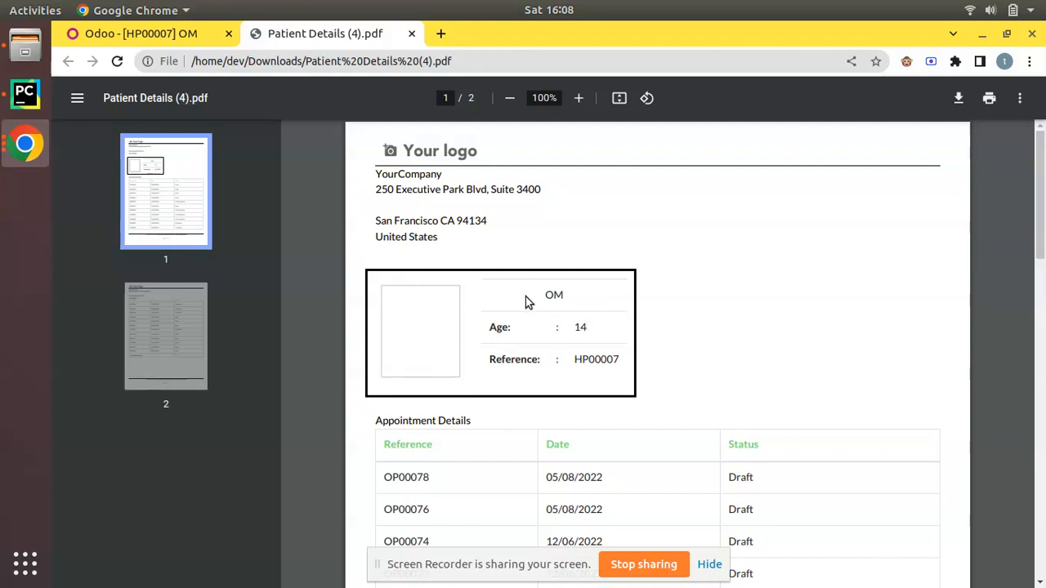
pyautogui.moveTo(636, 366)
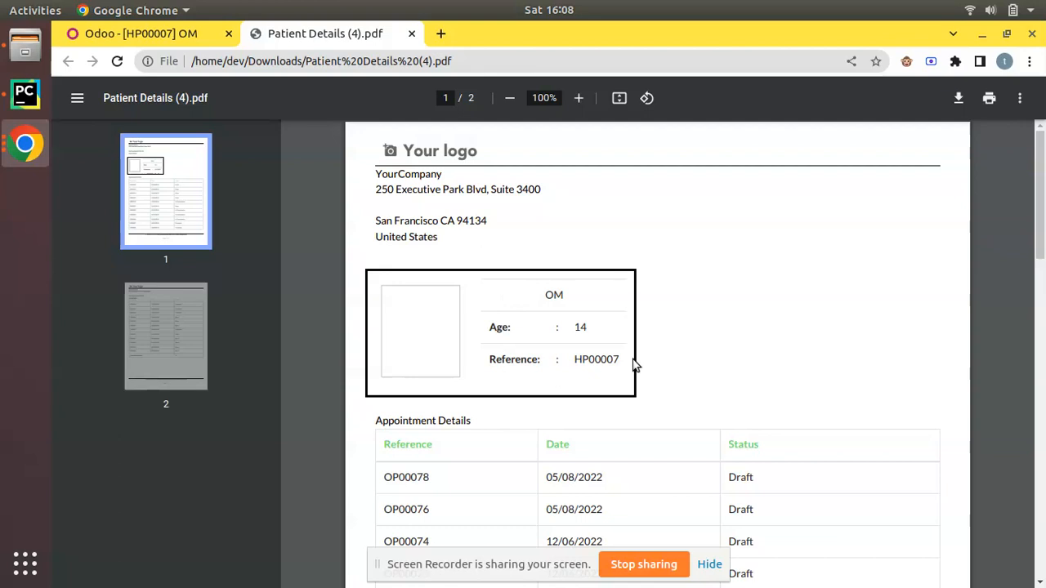
pyautogui.scroll(-3)
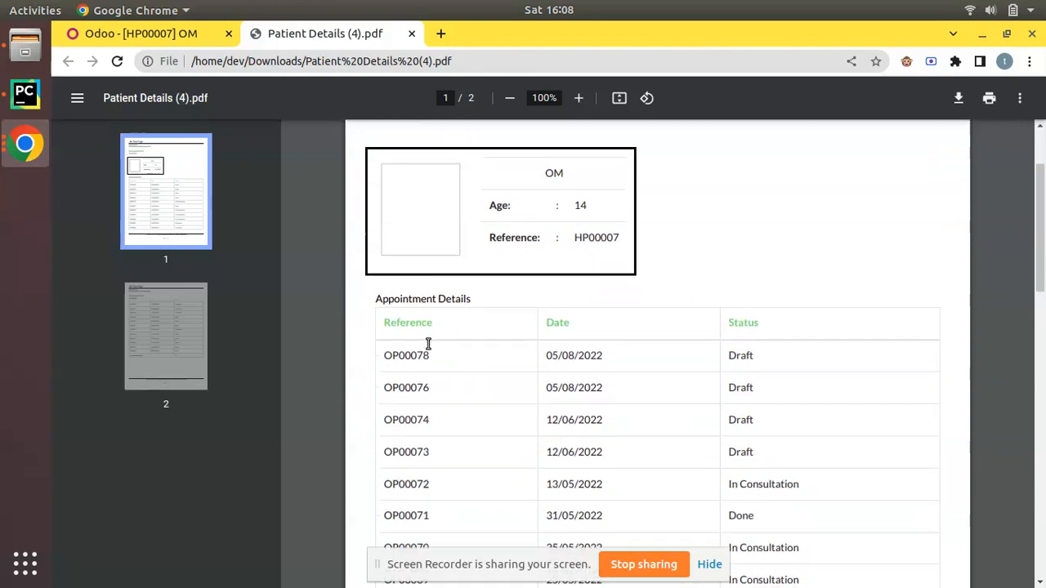
pyautogui.moveTo(423, 345)
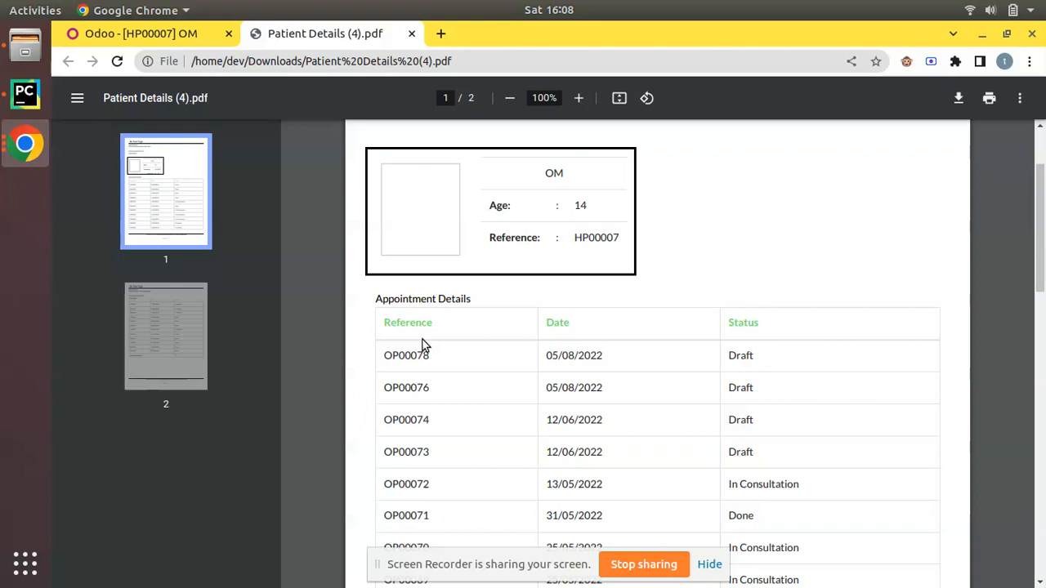
# - Switch back to the Odoo tab showing OM's record with its print options
pyautogui.click(141, 33)
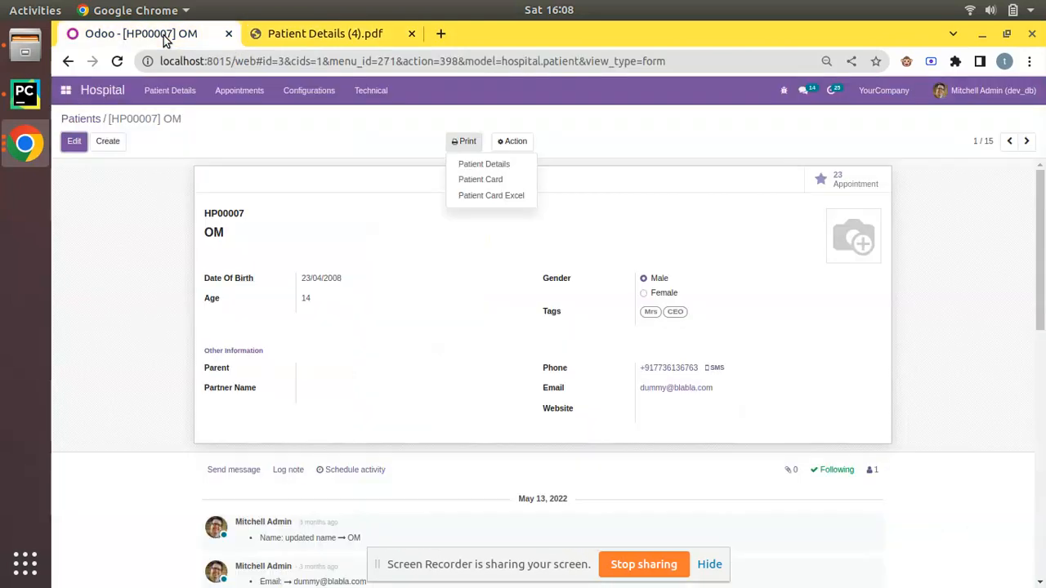
pyautogui.moveTo(870, 202)
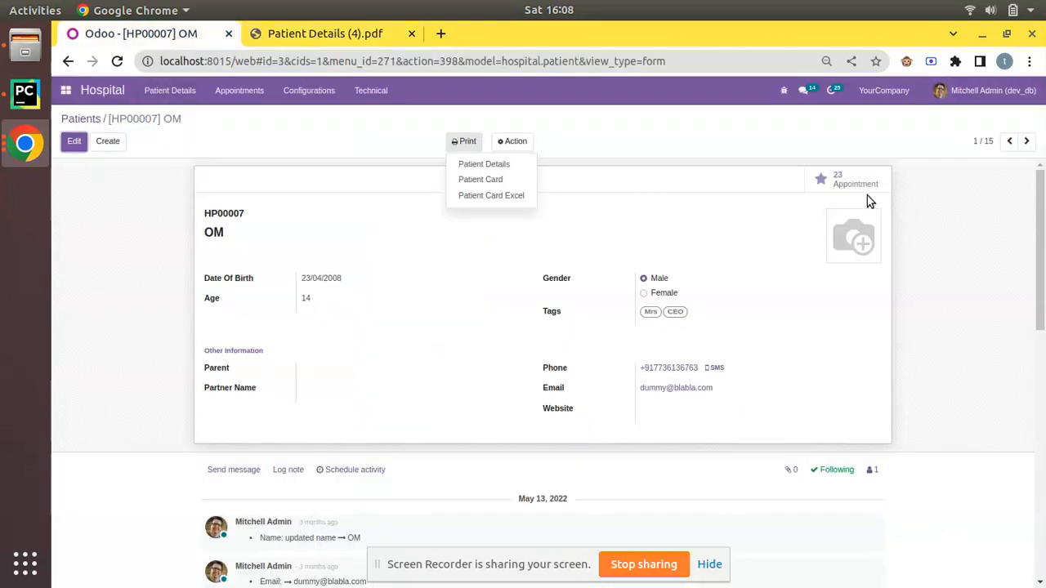
pyautogui.moveTo(864, 195)
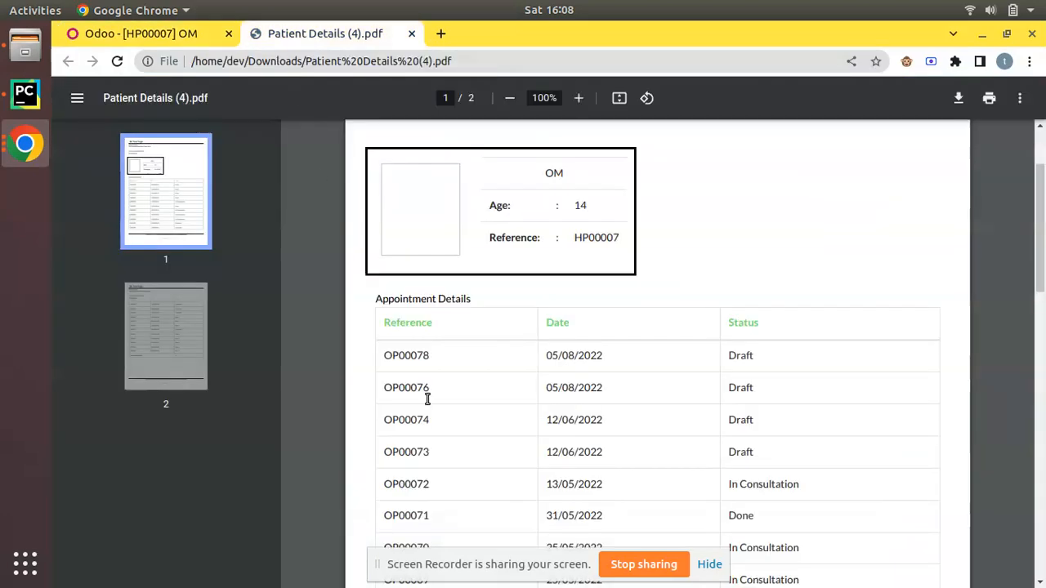
pyautogui.scroll(-3)
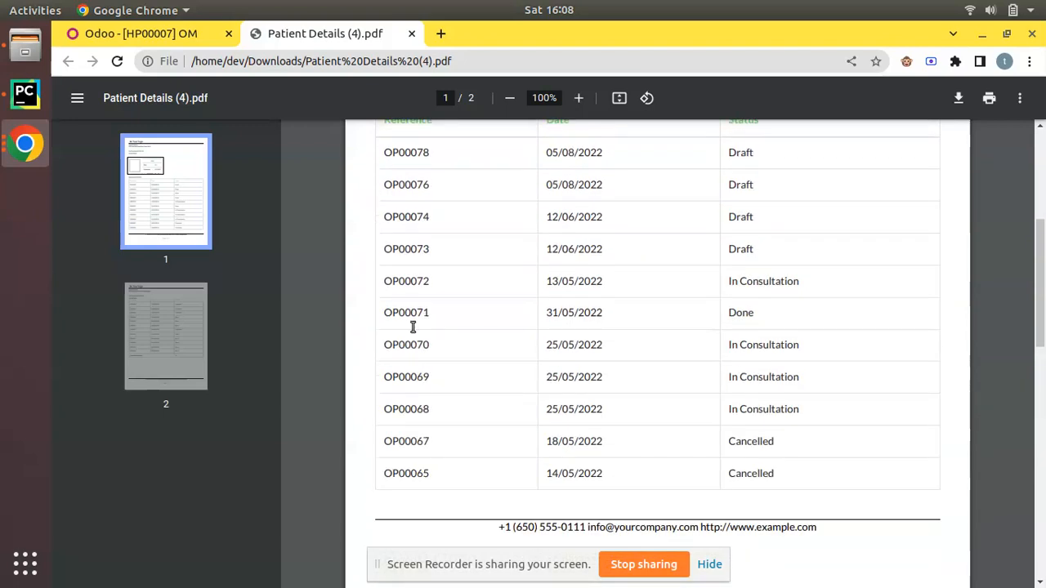
pyautogui.scroll(-3)
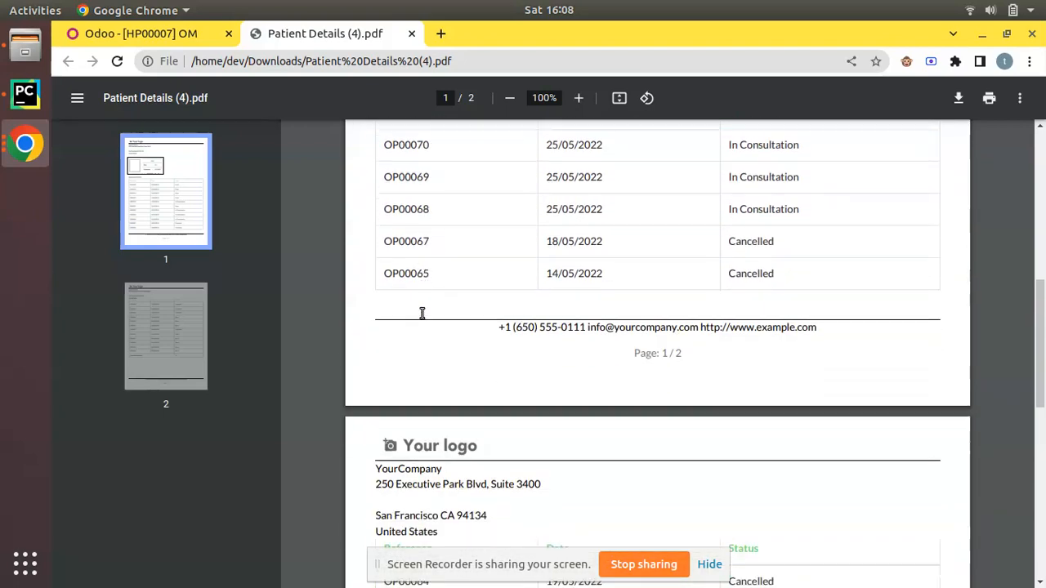
pyautogui.scroll(-3)
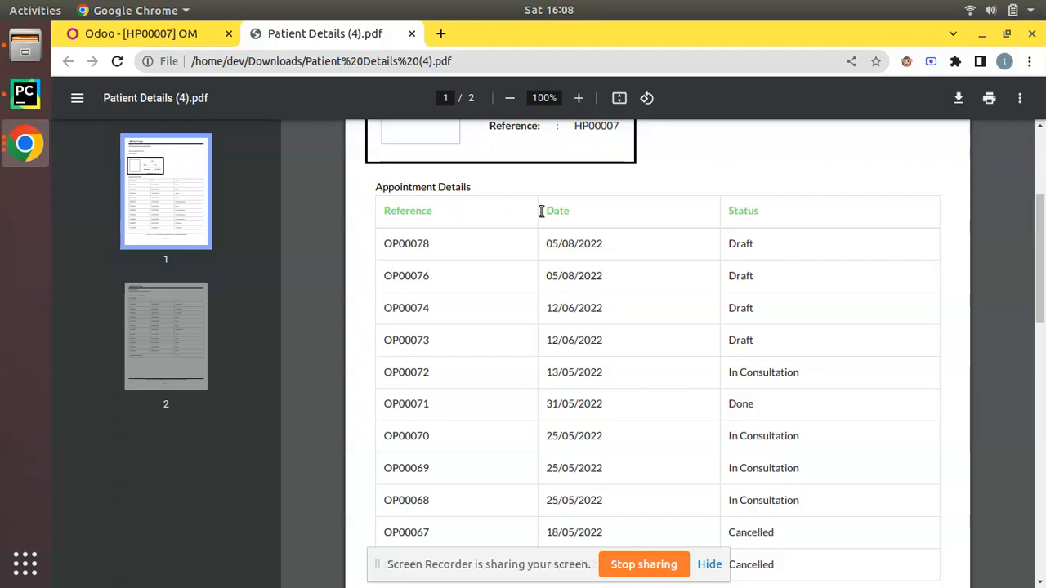
pyautogui.moveTo(817, 205)
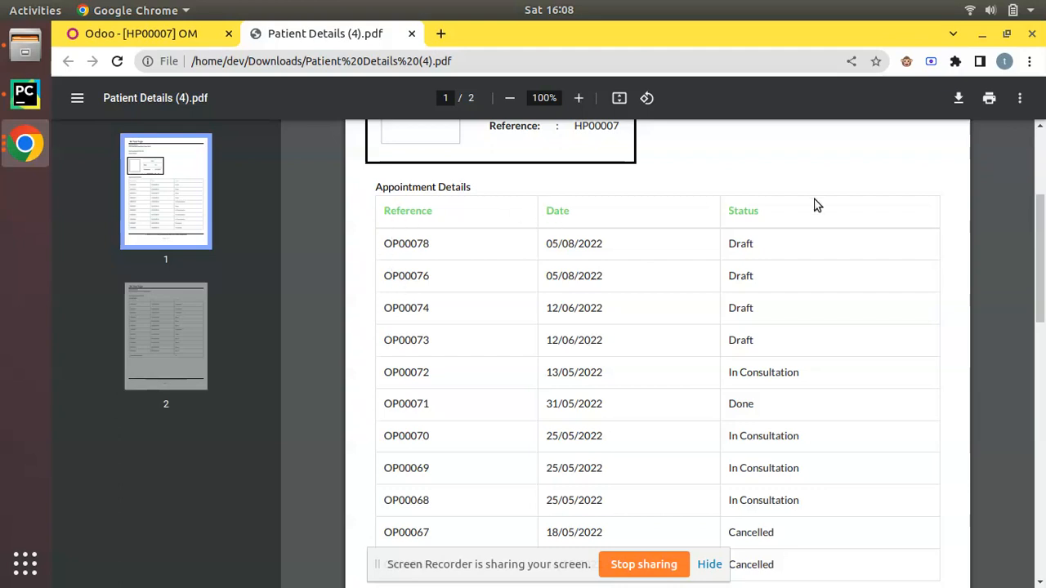
pyautogui.moveTo(355, 251)
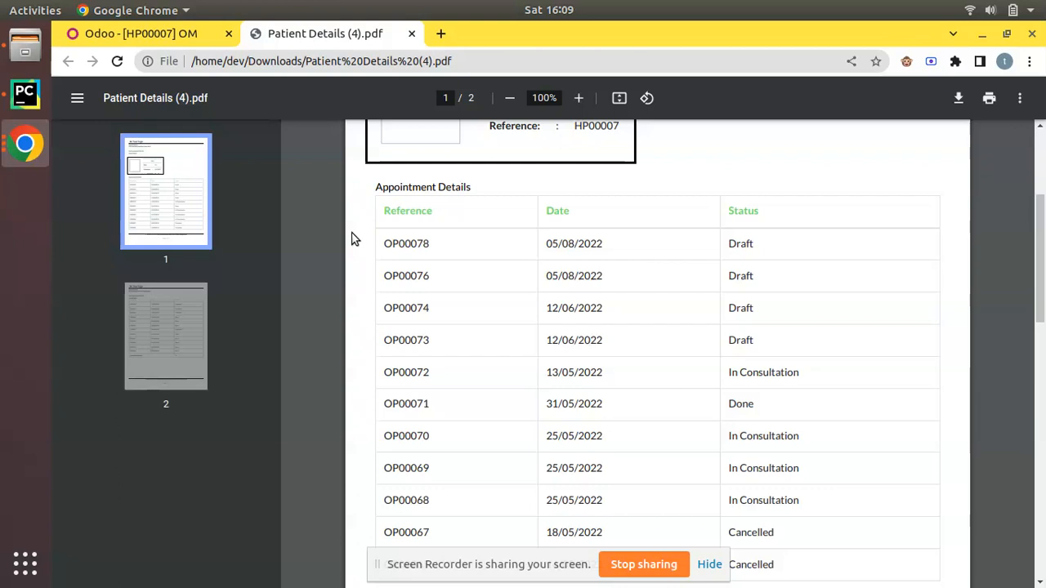
pyautogui.moveTo(374, 307)
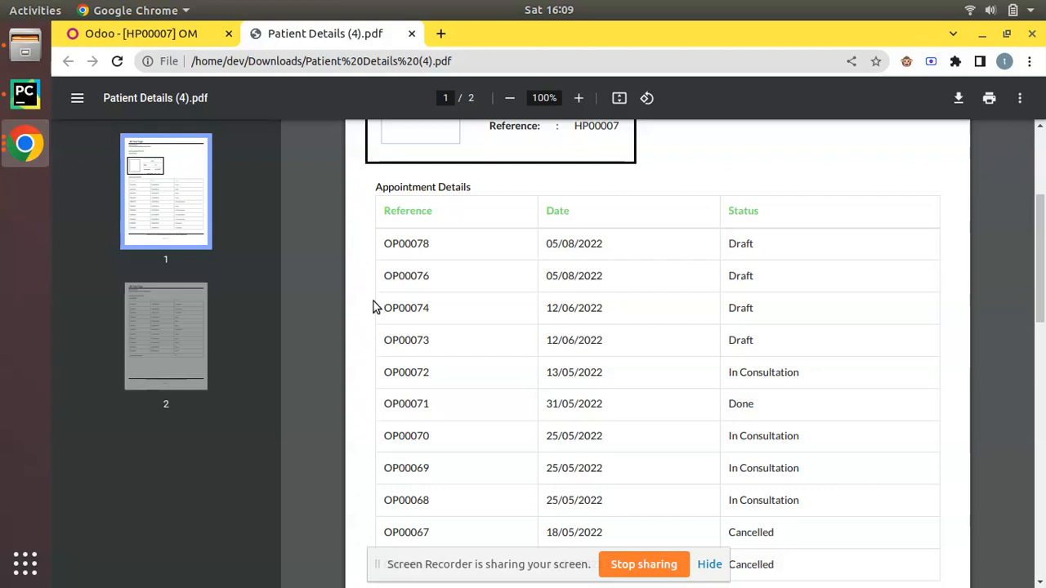
pyautogui.moveTo(373, 296)
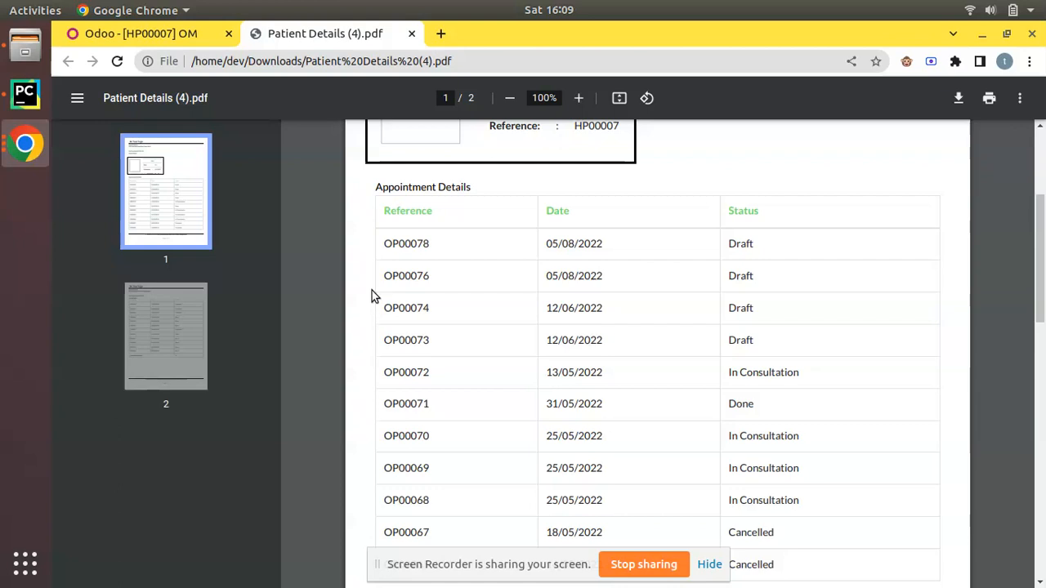
pyautogui.moveTo(362, 211)
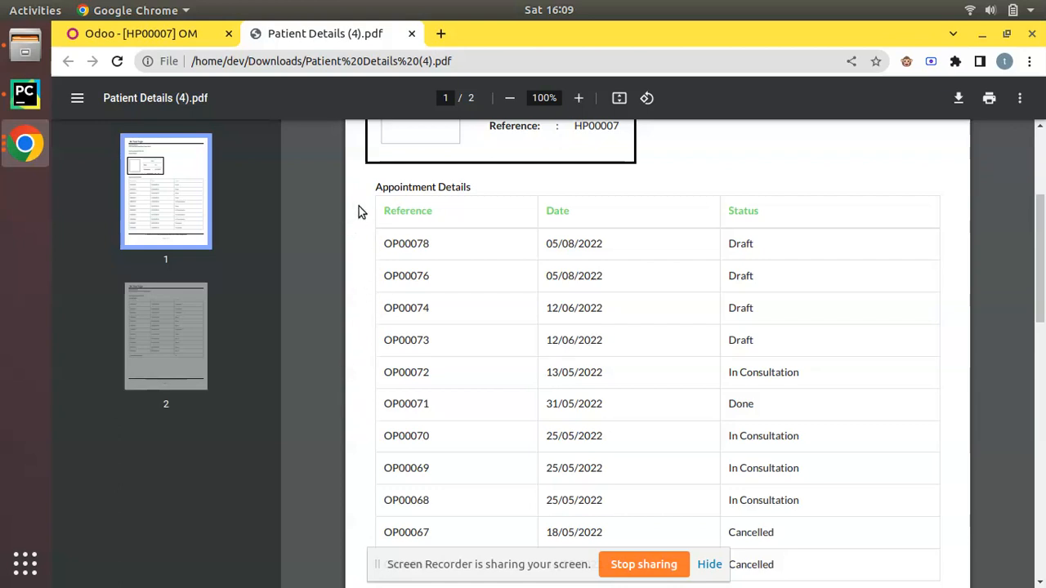
pyautogui.moveTo(366, 223)
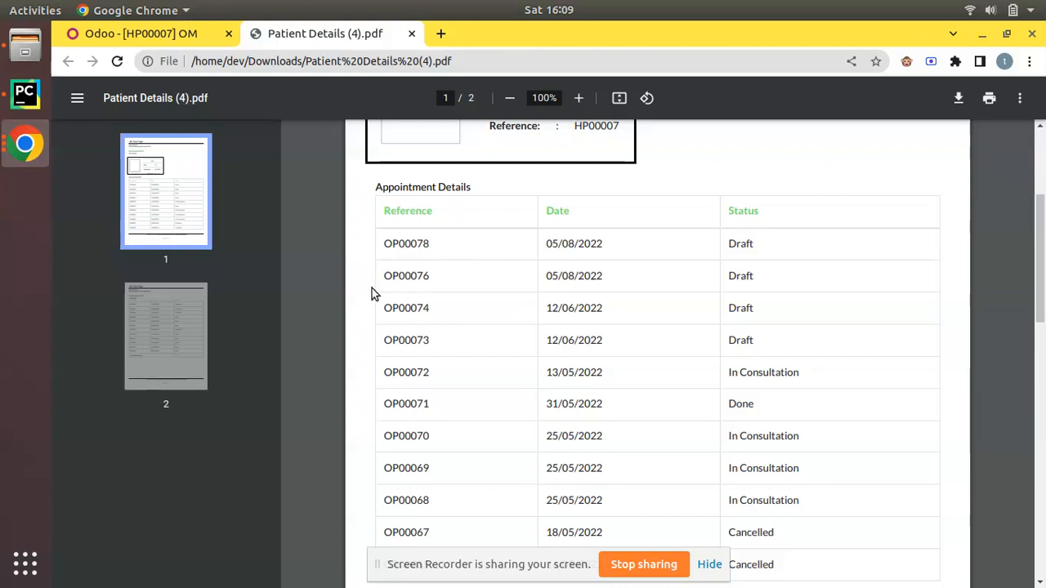
pyautogui.scroll(-3)
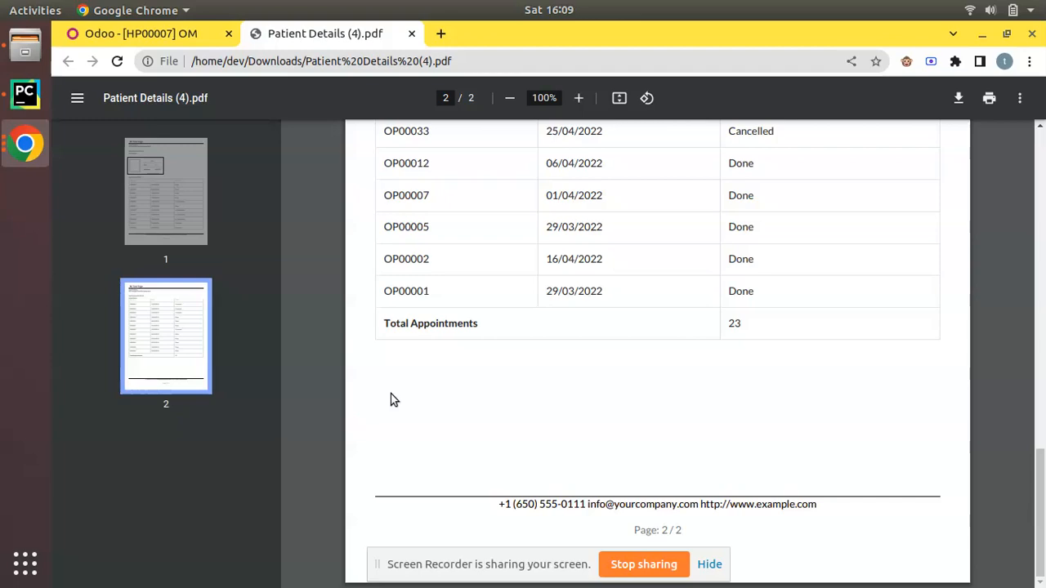
pyautogui.moveTo(831, 483)
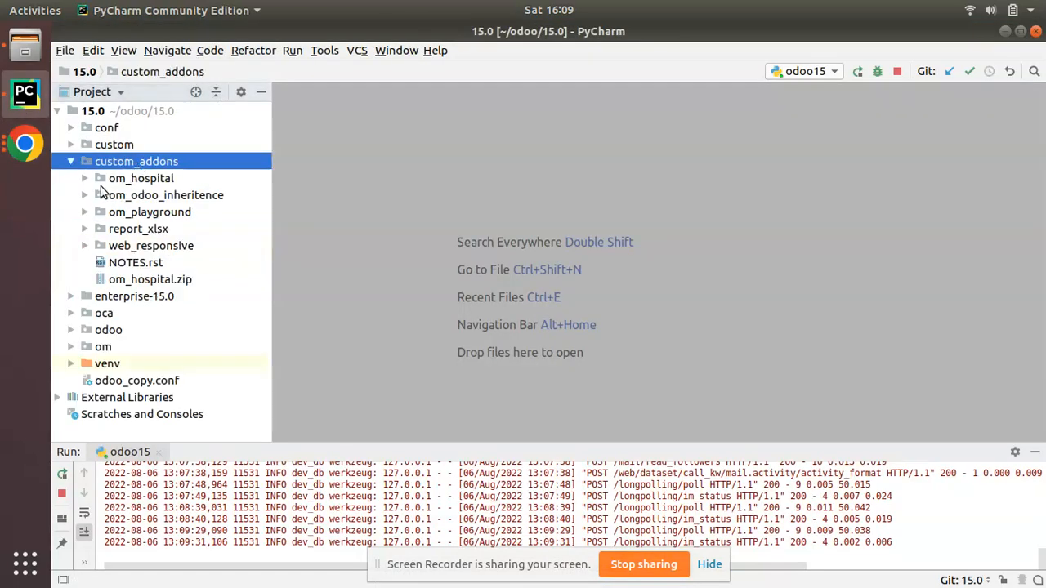
pyautogui.moveTo(272, 171)
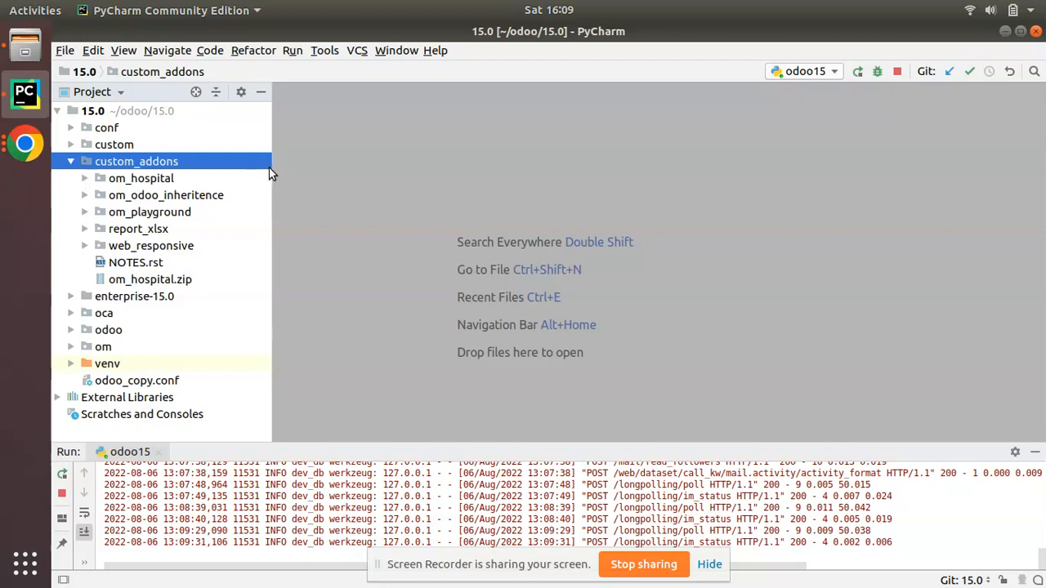
# - Expand om_hospital > report and open patient_details_template.xml
pyautogui.click(141, 178)
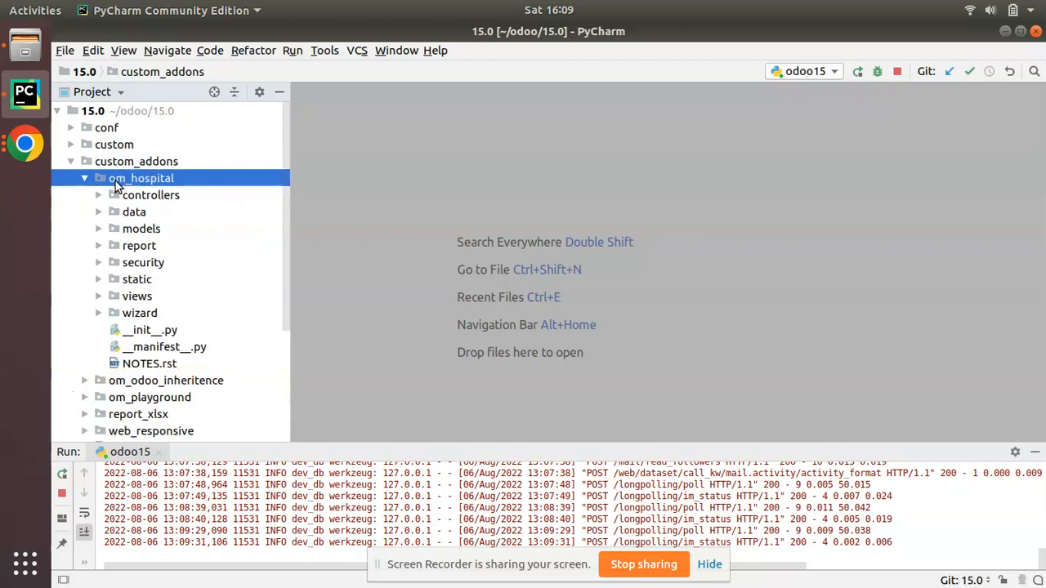
pyautogui.click(139, 245)
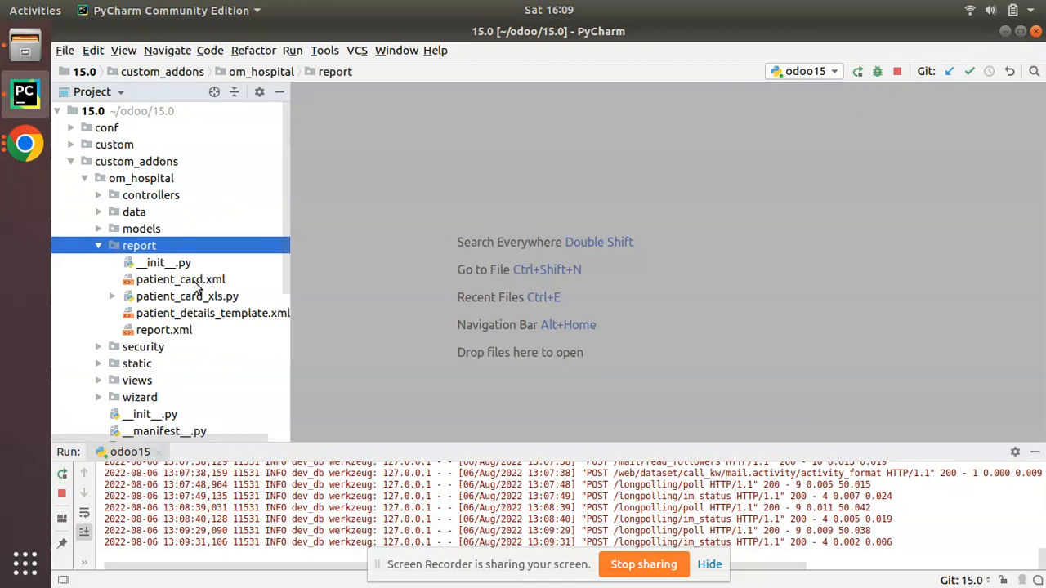
pyautogui.doubleClick(179, 278)
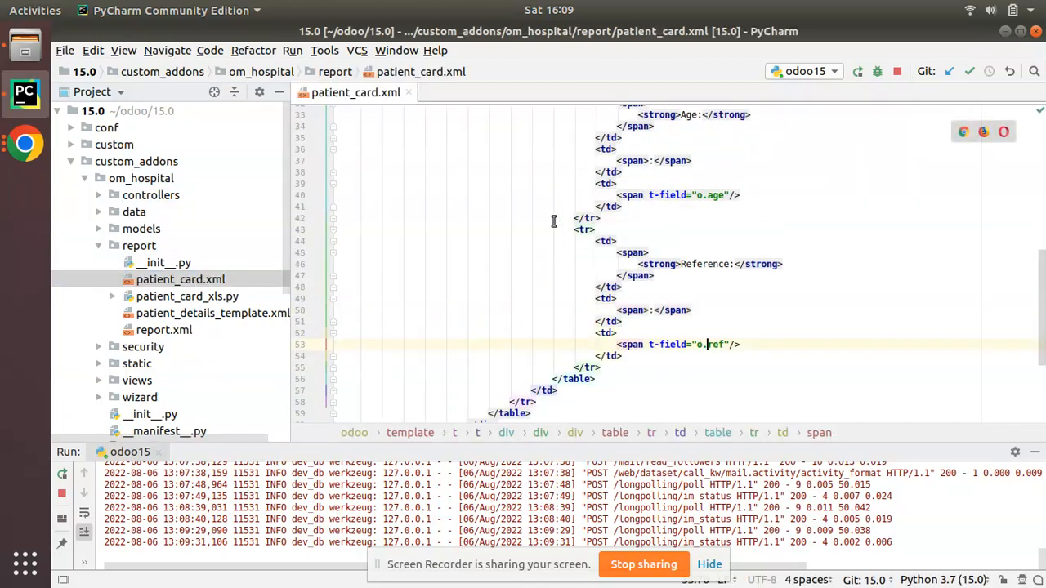
pyautogui.scroll(3)
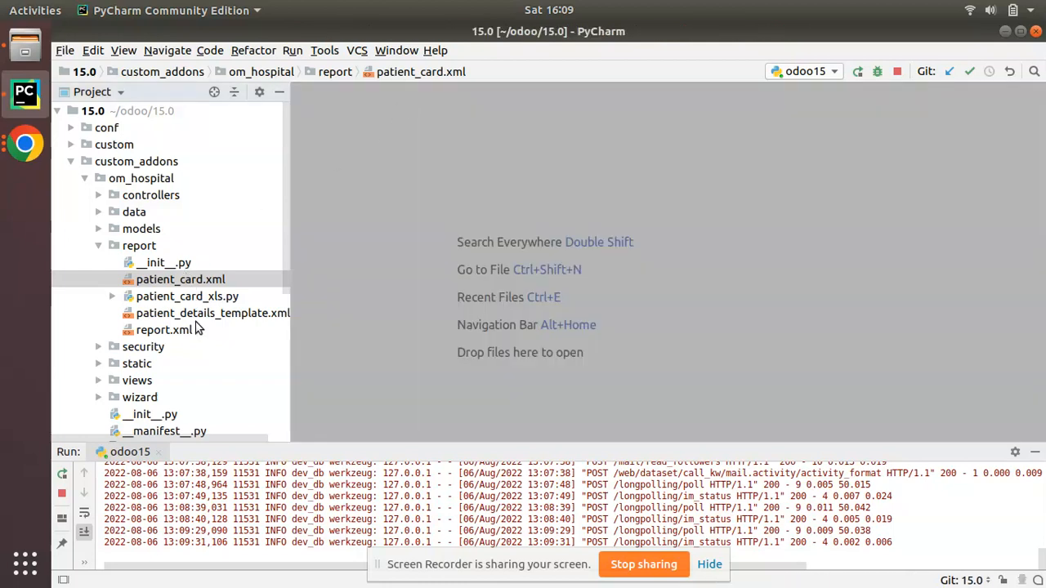
pyautogui.doubleClick(213, 313)
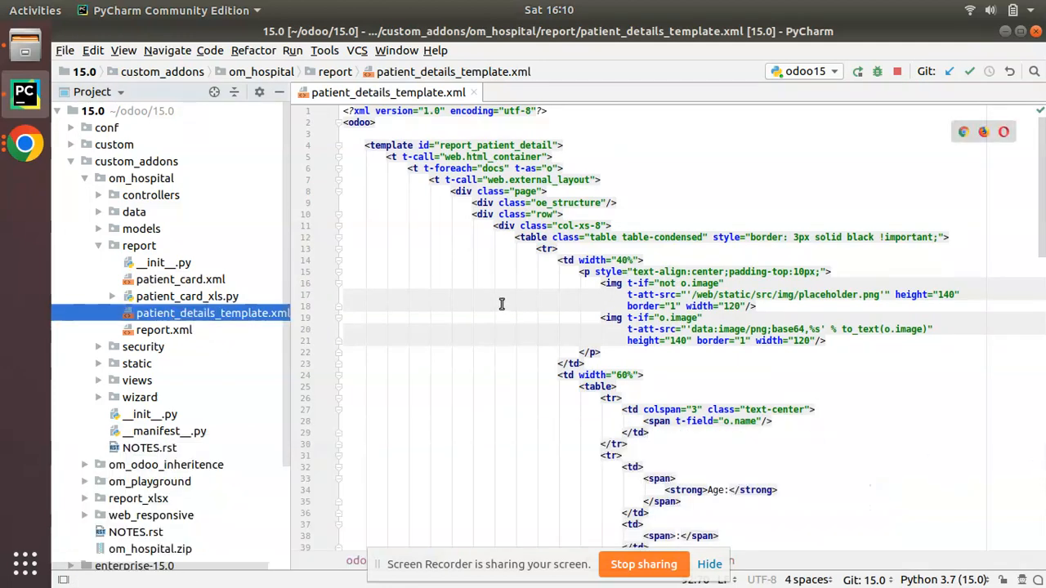
pyautogui.moveTo(524, 269)
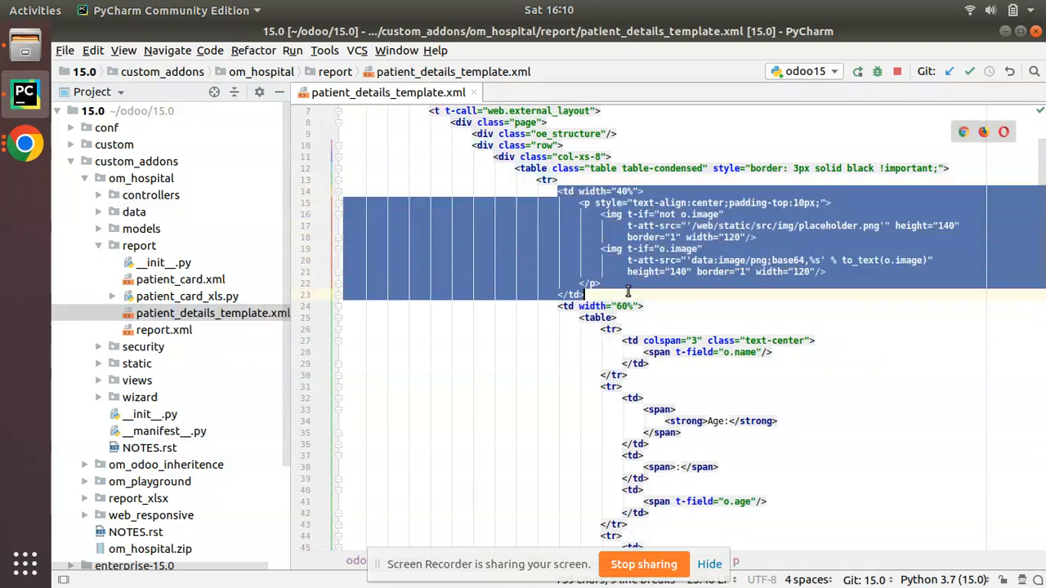
pyautogui.scroll(-3)
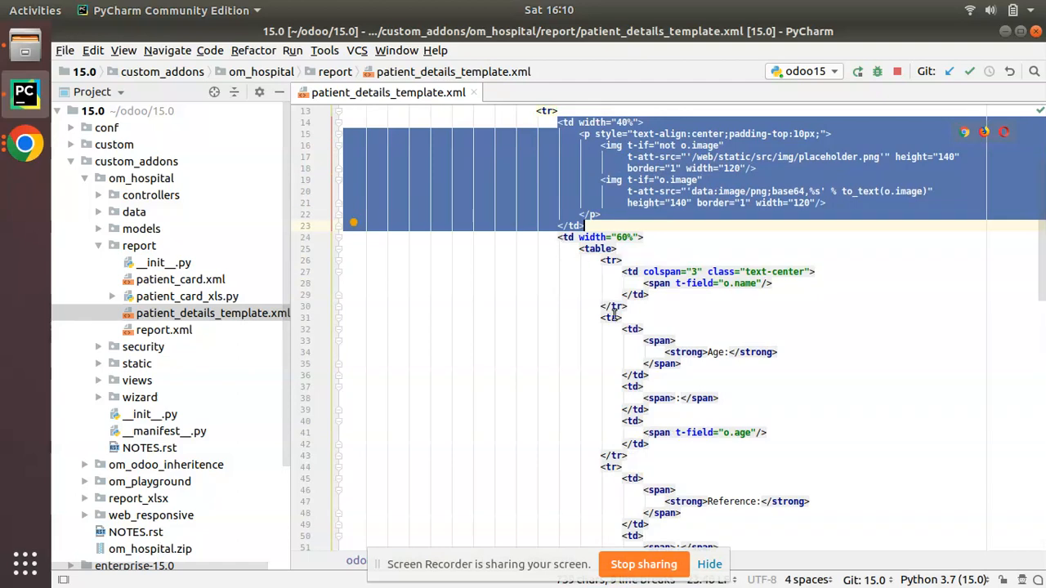
pyautogui.scroll(-3)
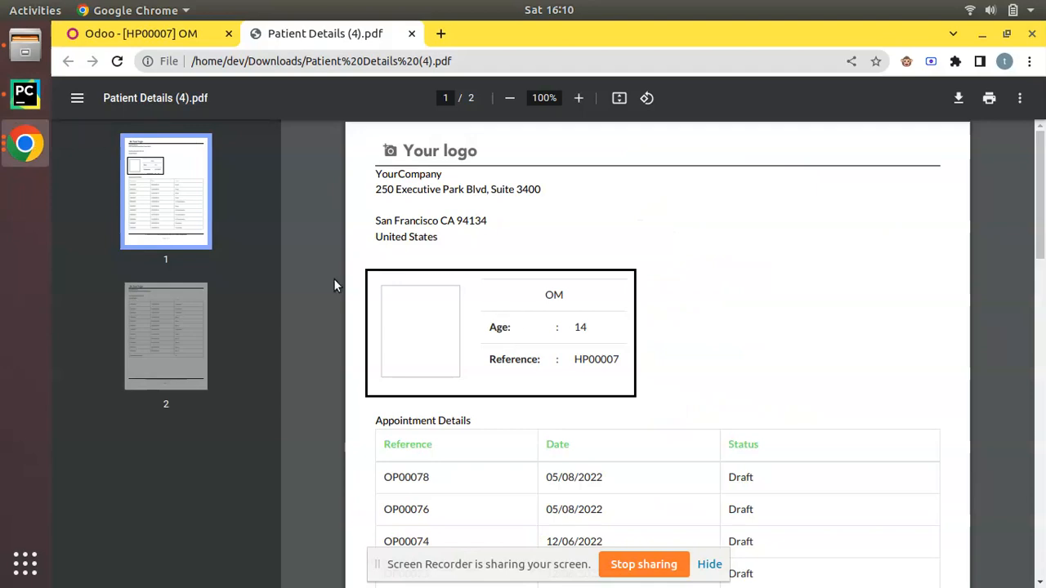
pyautogui.press('alt+Tab')
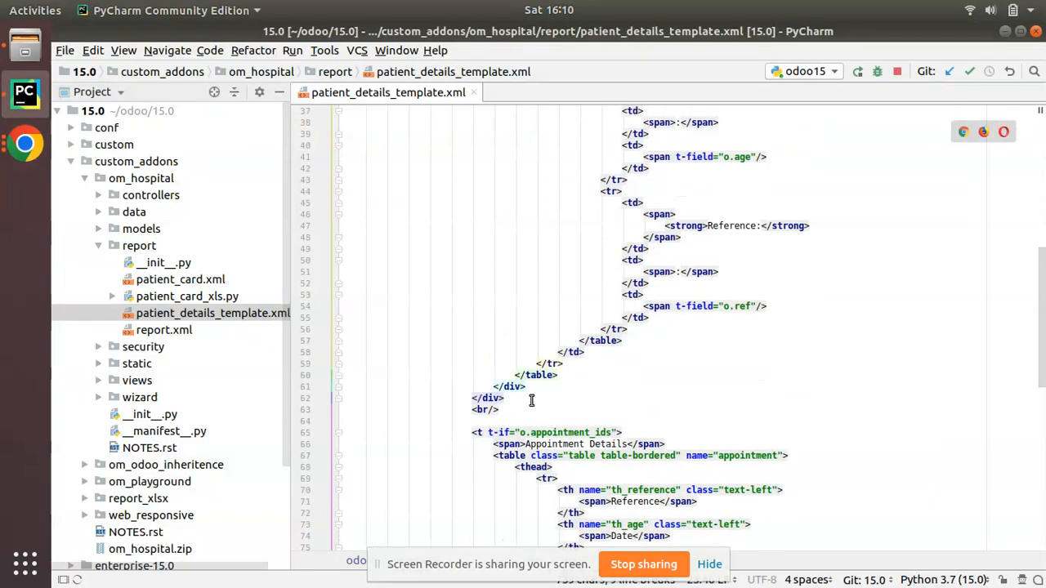
pyautogui.click(474, 410)
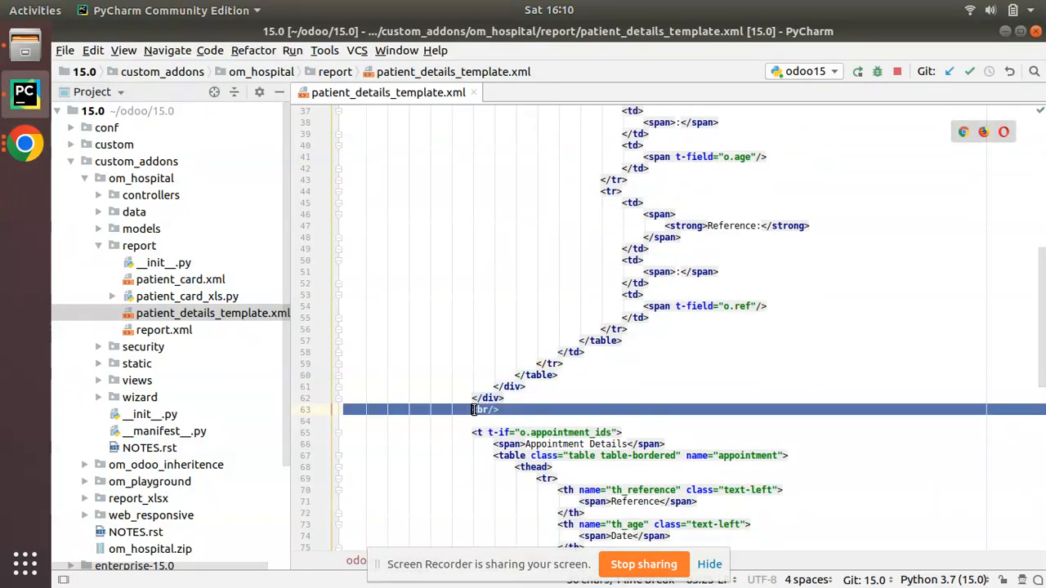
pyautogui.scroll(-3)
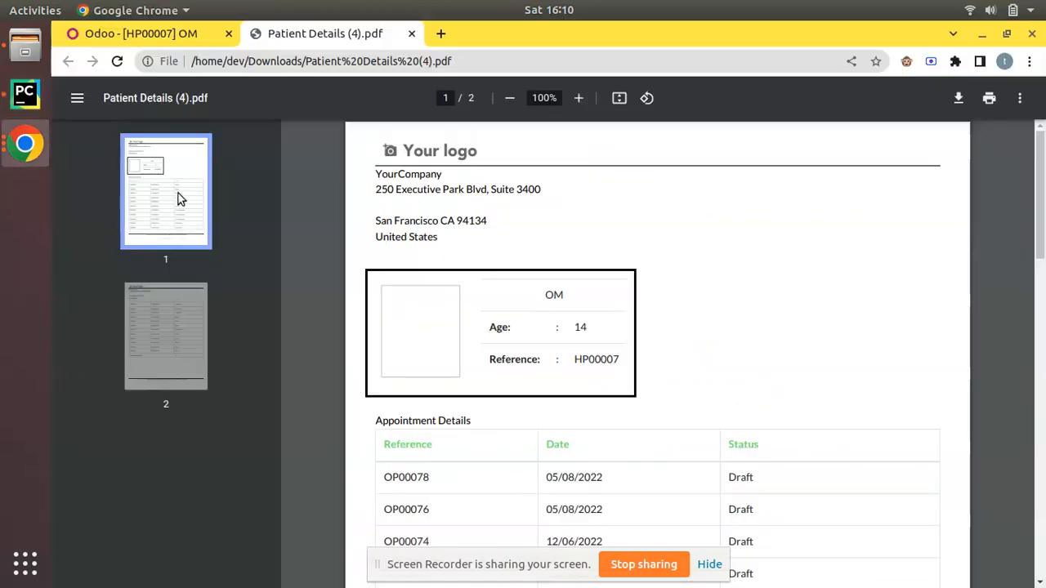
pyautogui.scroll(-3)
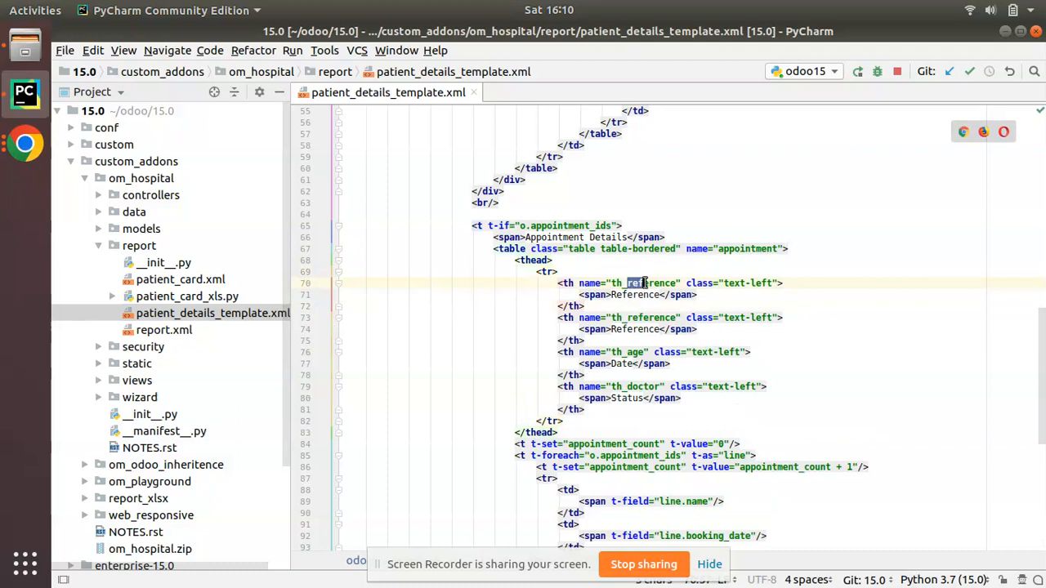
# - Rename the copied header cell and change its Reference label to 'SNo'
pyautogui.doubleClick(642, 283)
pyautogui.write('sl_no')
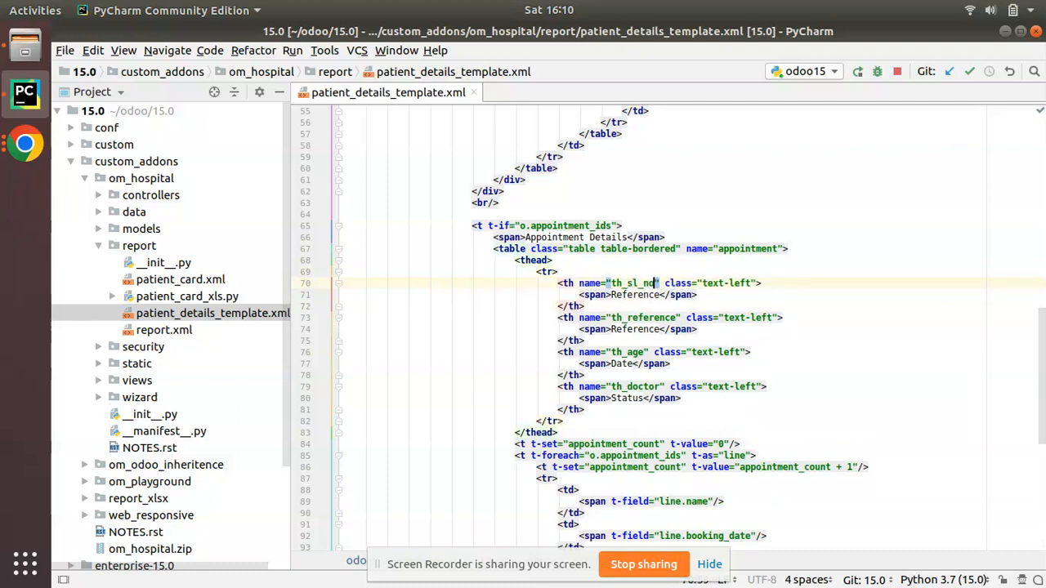
pyautogui.doubleClick(633, 295)
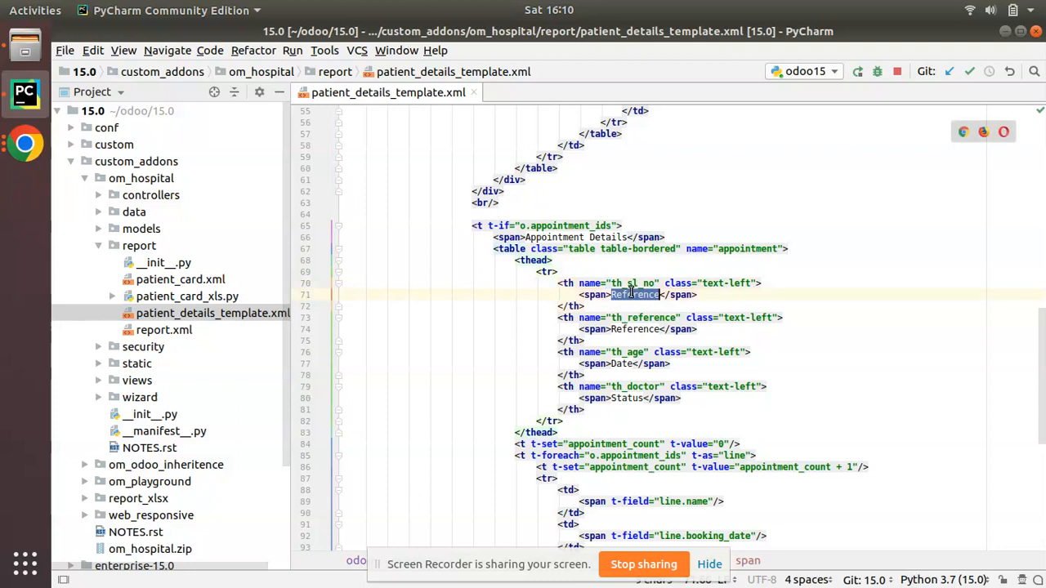
pyautogui.write('SNo')
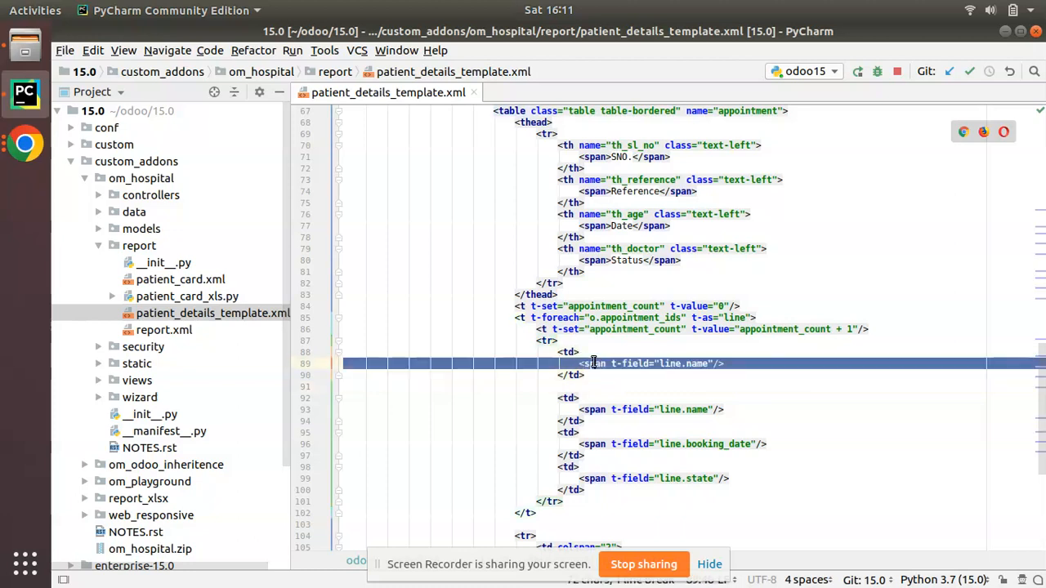
pyautogui.press('Delete')
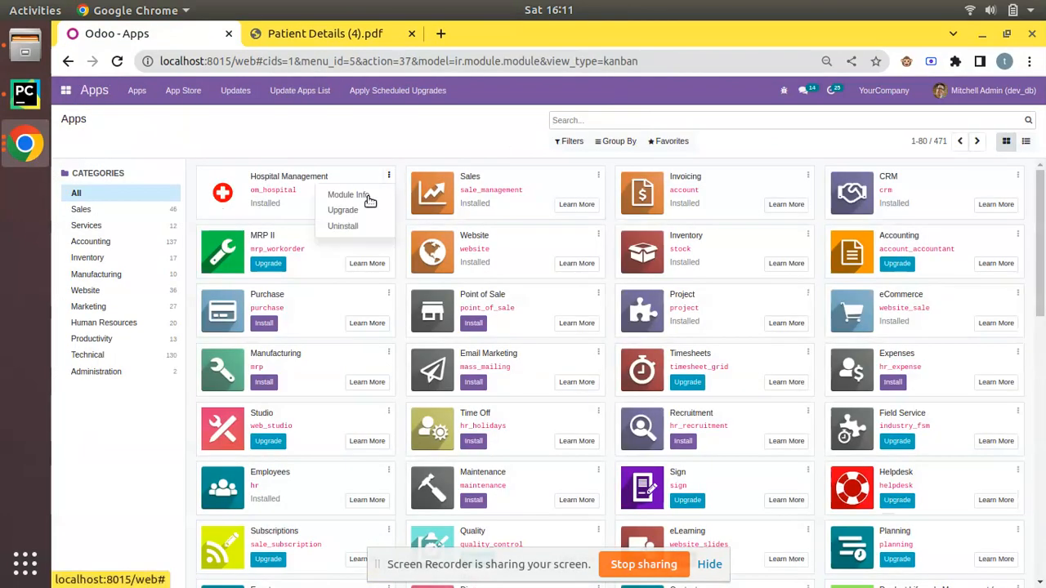
# - Upgrade the Hospital Management module and open OM's printable reports list
pyautogui.click(347, 194)
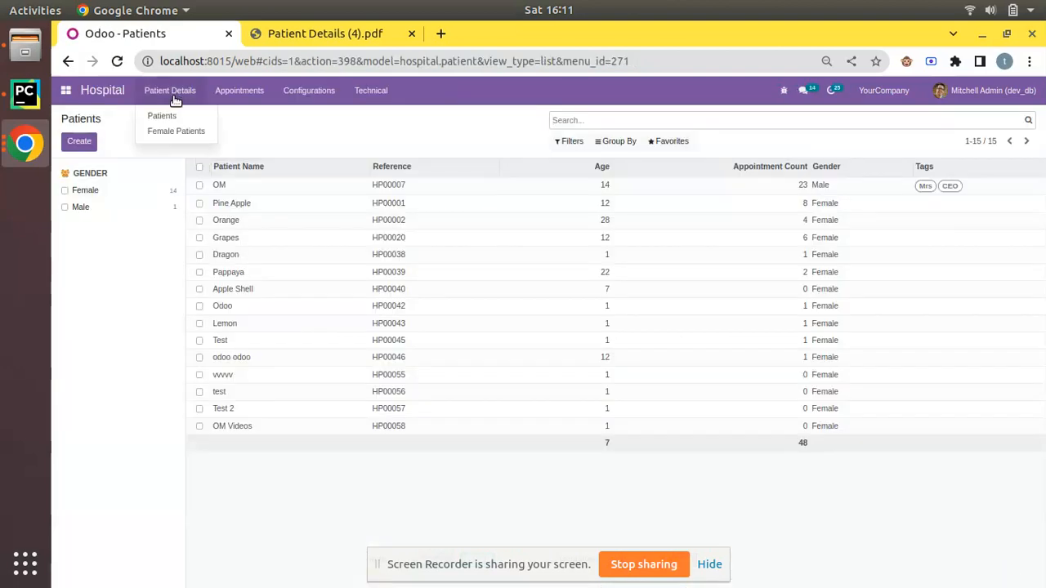
pyautogui.click(219, 184)
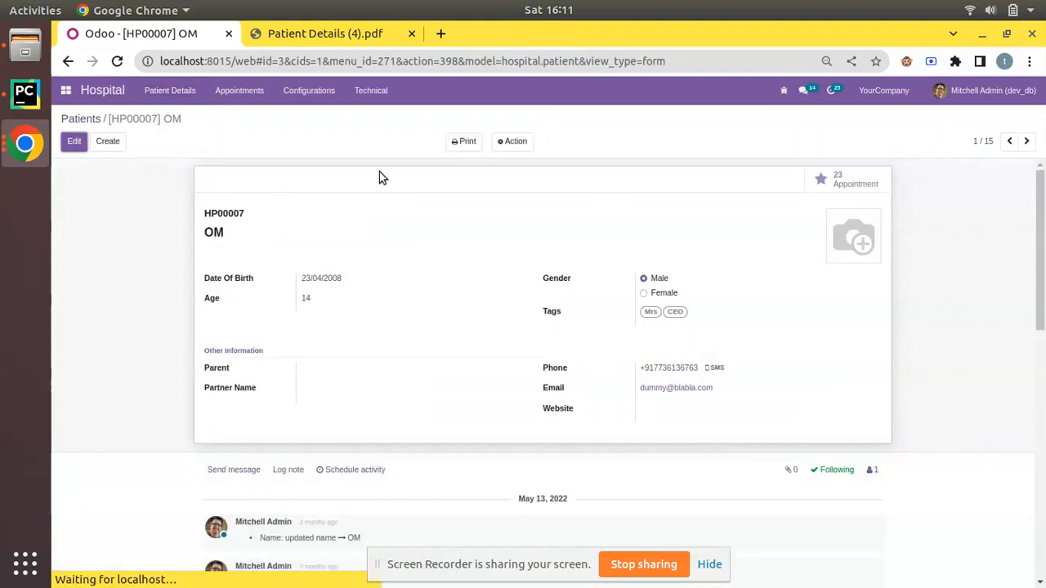
pyautogui.click(464, 140)
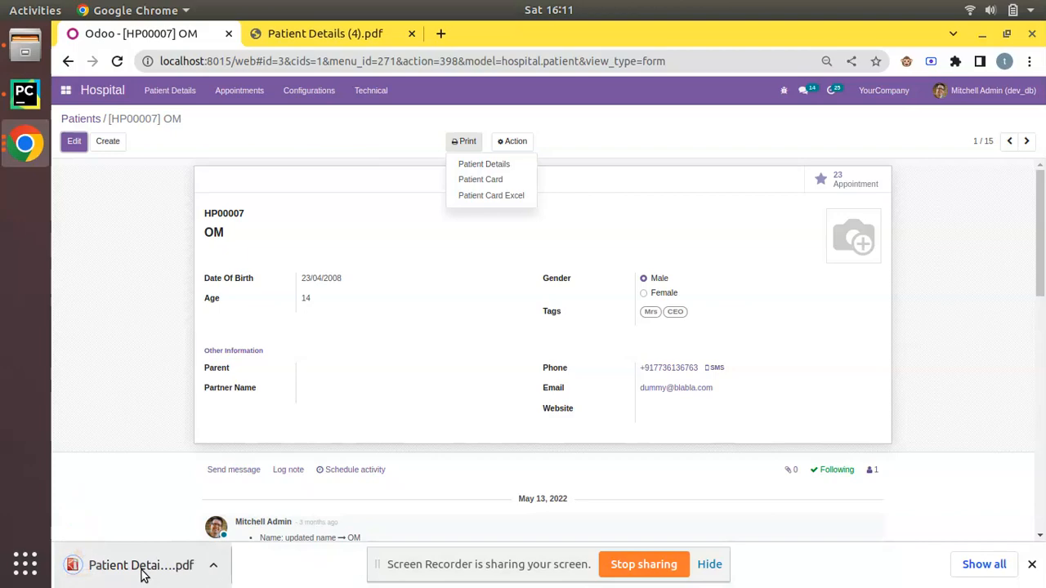
# - Print the Patient Details PDF and scroll to the empty SNO. column
pyautogui.click(484, 163)
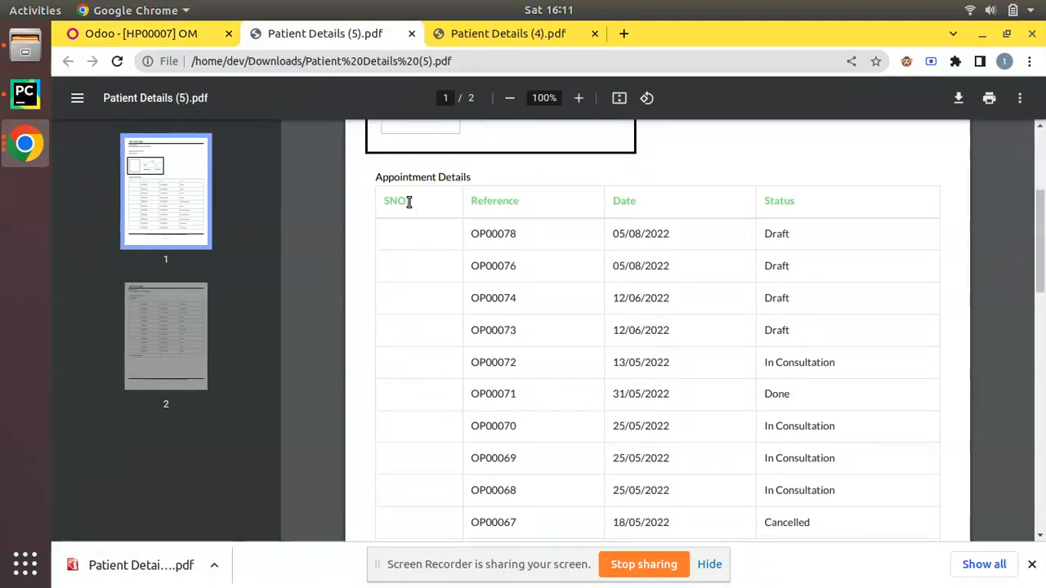
pyautogui.scroll(-3)
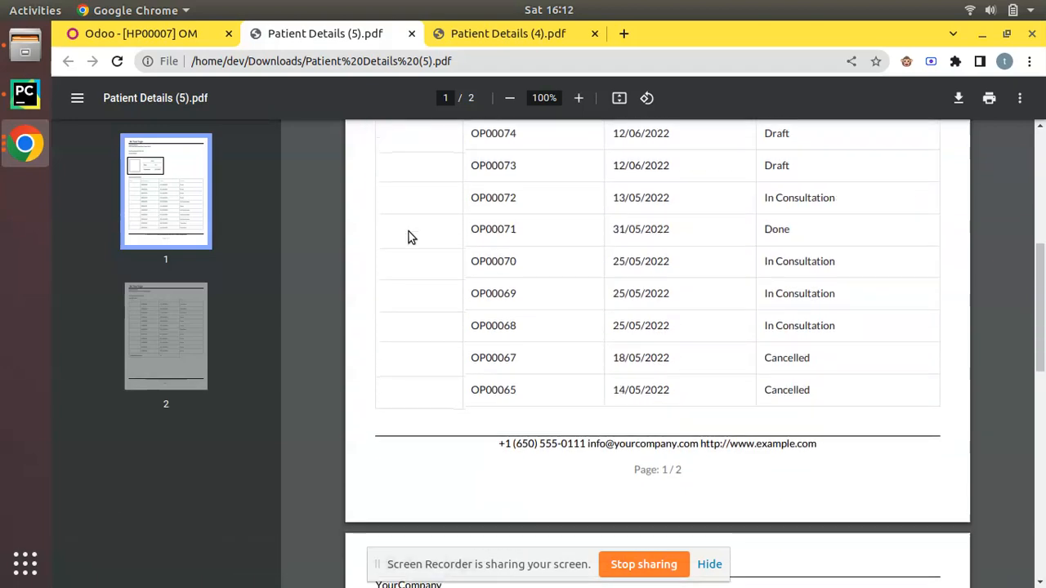
pyautogui.scroll(-3)
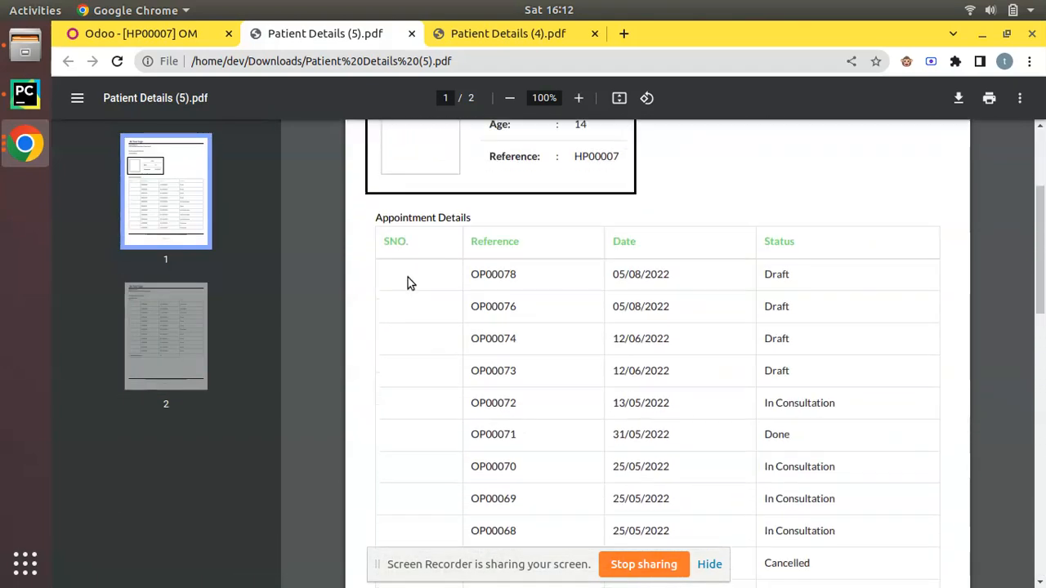
pyautogui.moveTo(437, 470)
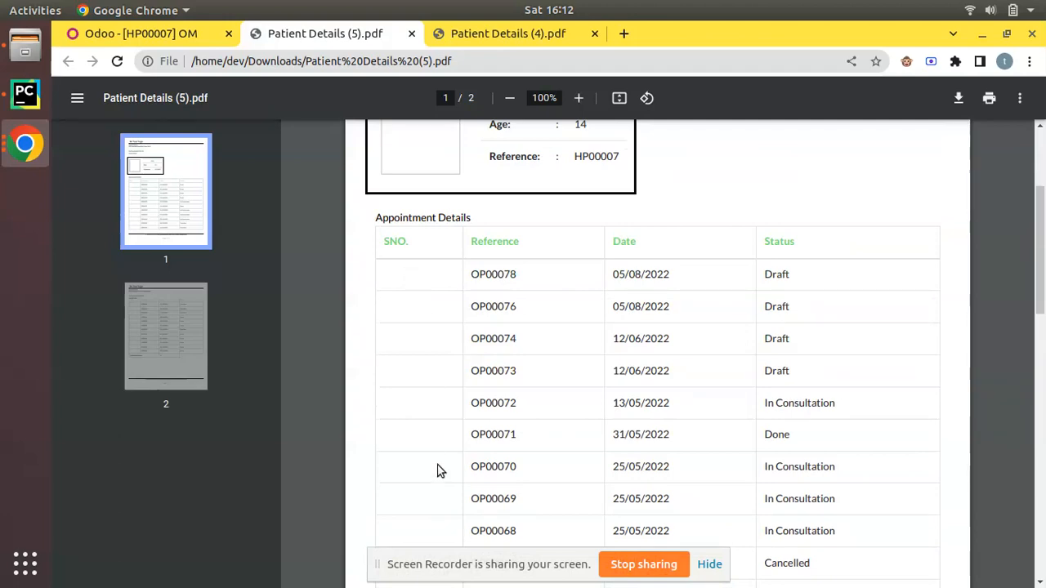
pyautogui.moveTo(445, 366)
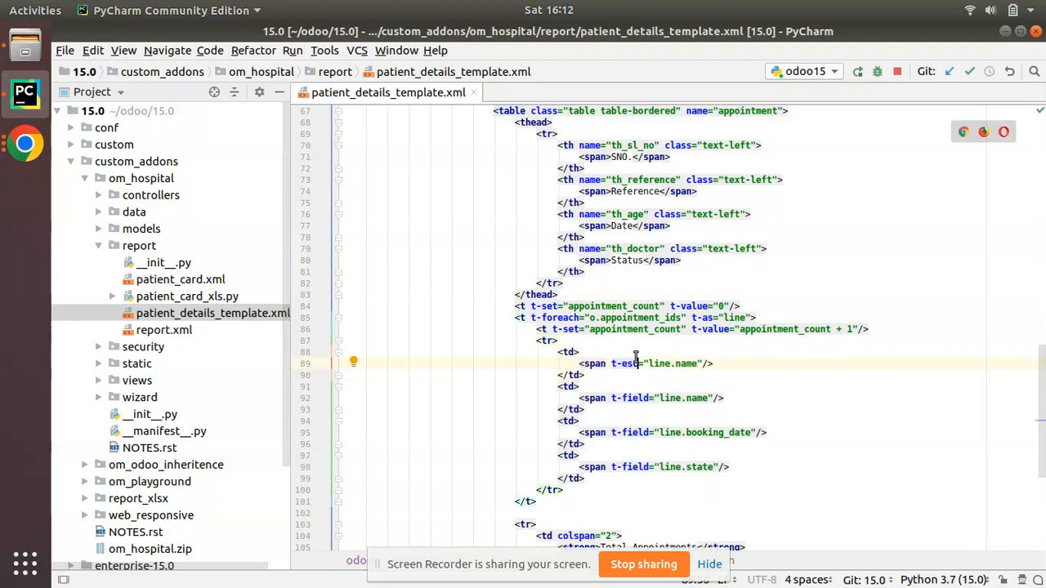
# - Make the SNO cell output line_index + 1 instead of line.name
pyautogui.doubleClick(675, 364)
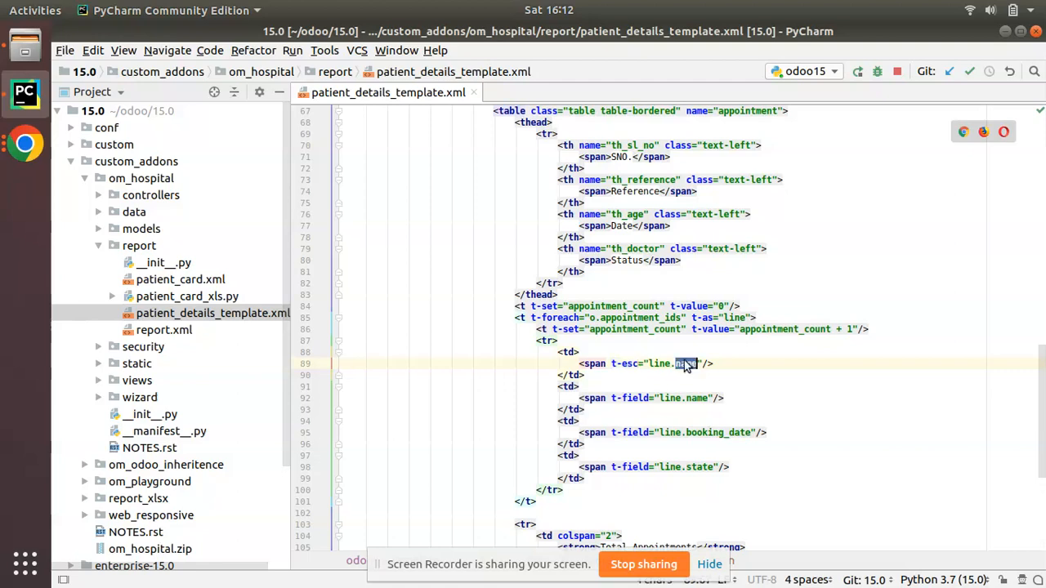
pyautogui.write('line_index')
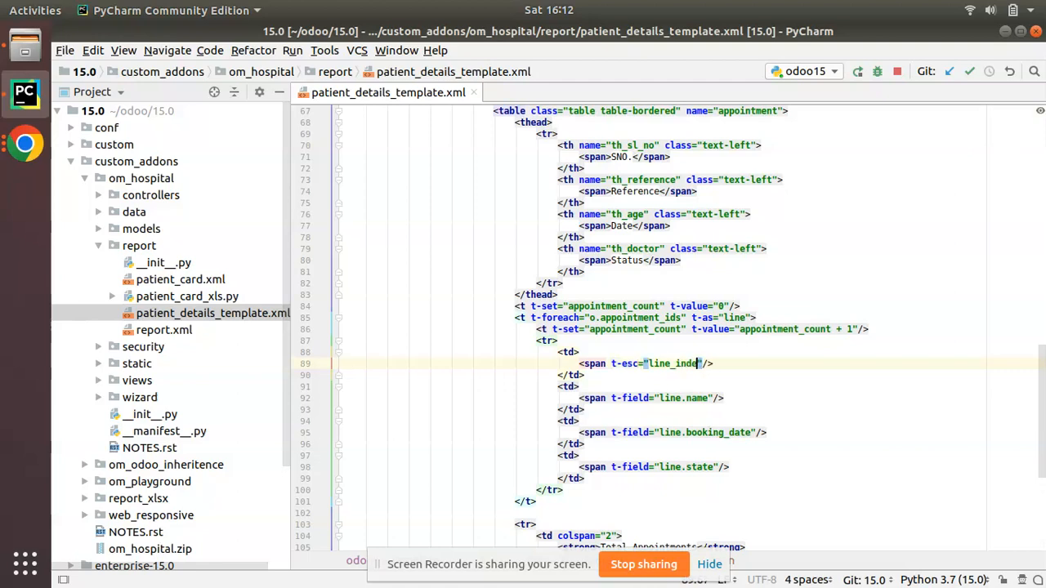
pyautogui.write('+ 1')
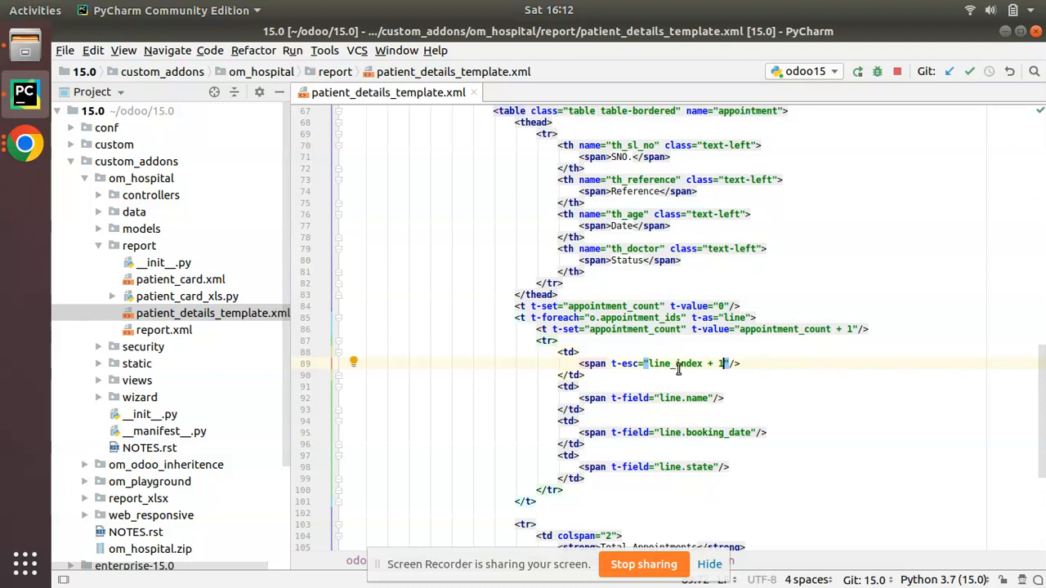
pyautogui.moveTo(25, 144)
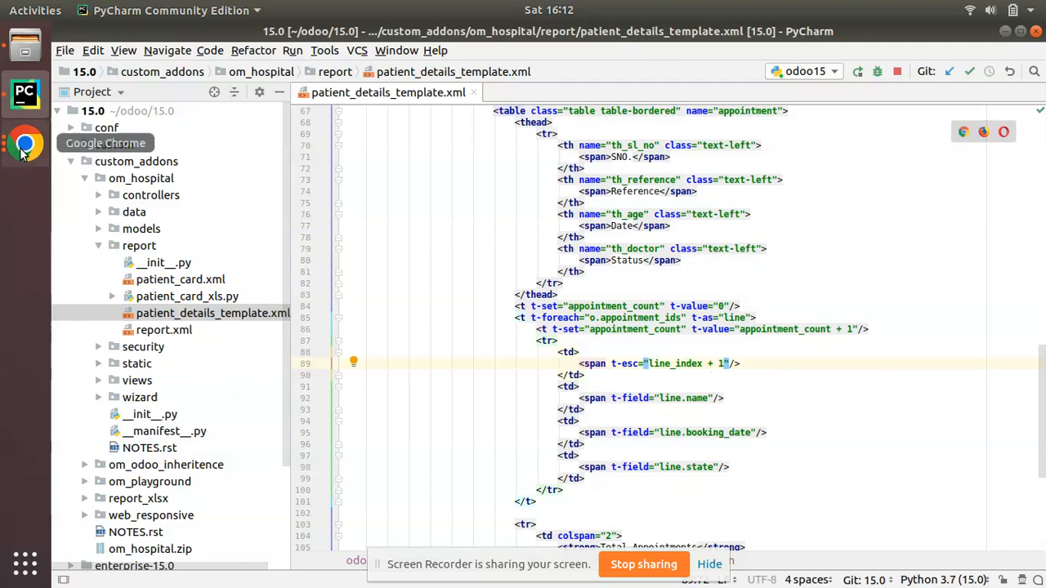
pyautogui.click(25, 144)
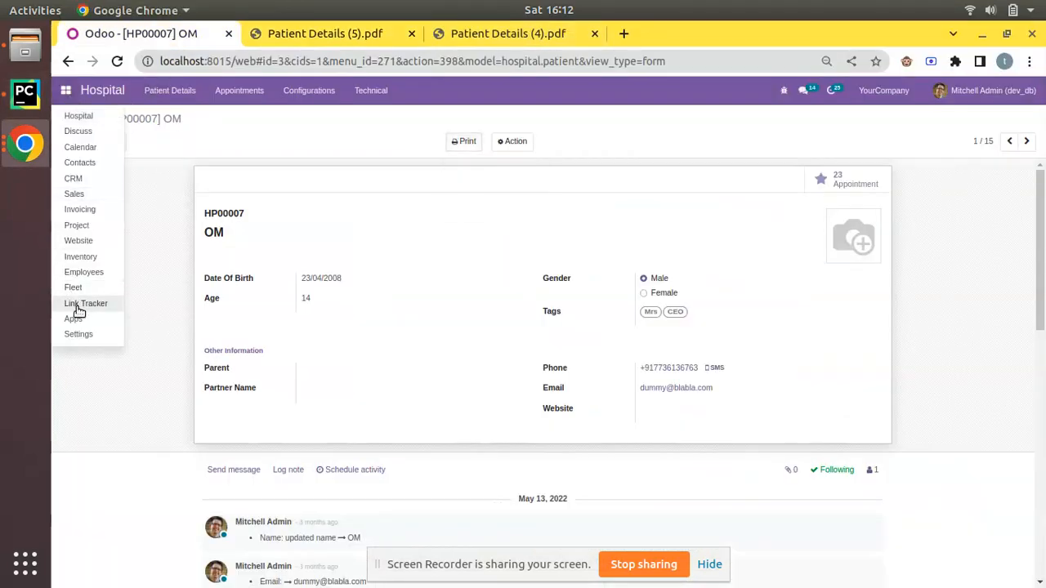
# - Reprint OM's Patient Details PDF and scroll through rows numbered 1 to 23
pyautogui.click(73, 318)
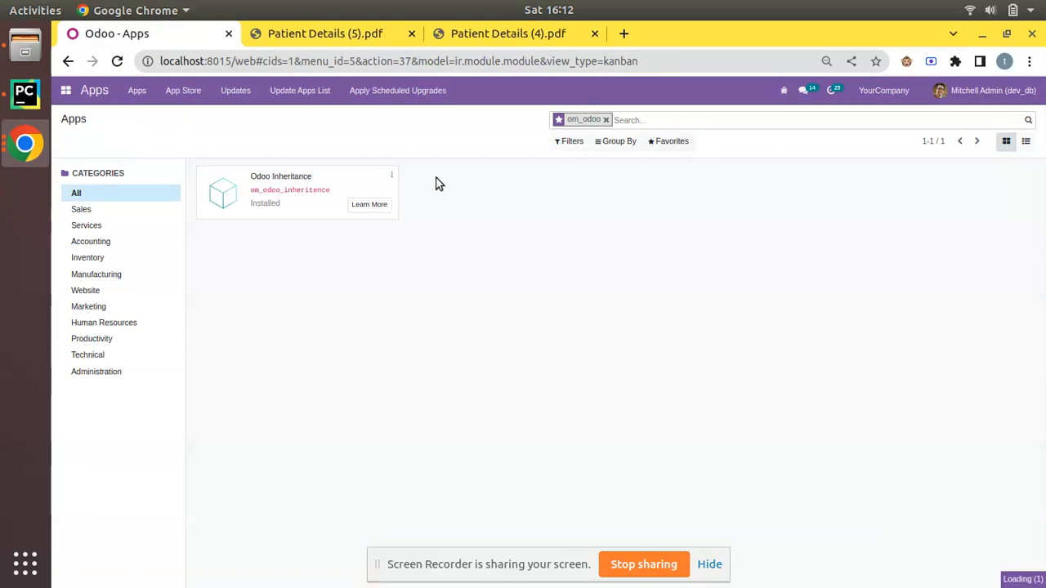
pyautogui.click(606, 120)
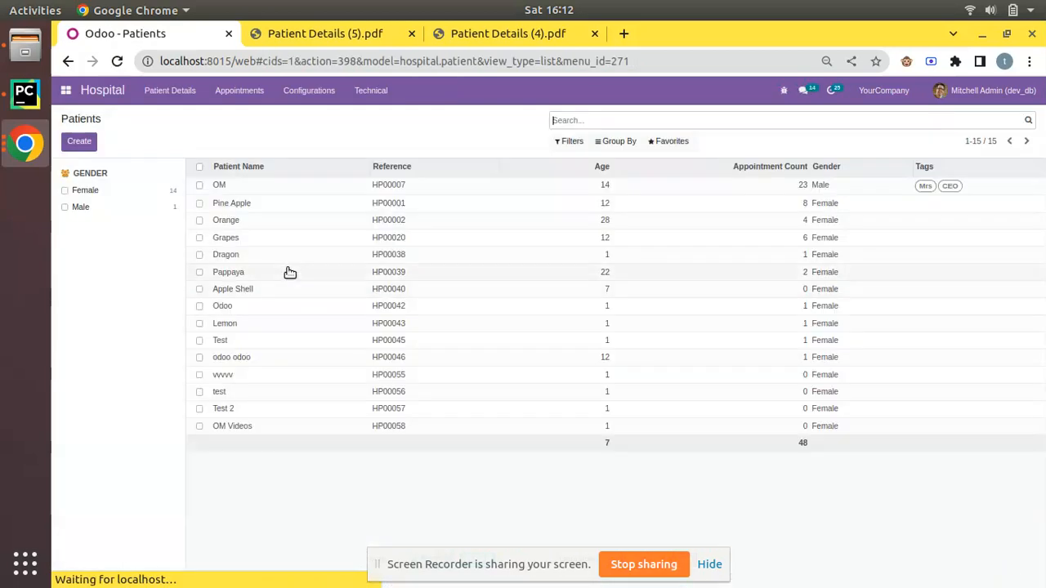
pyautogui.click(219, 184)
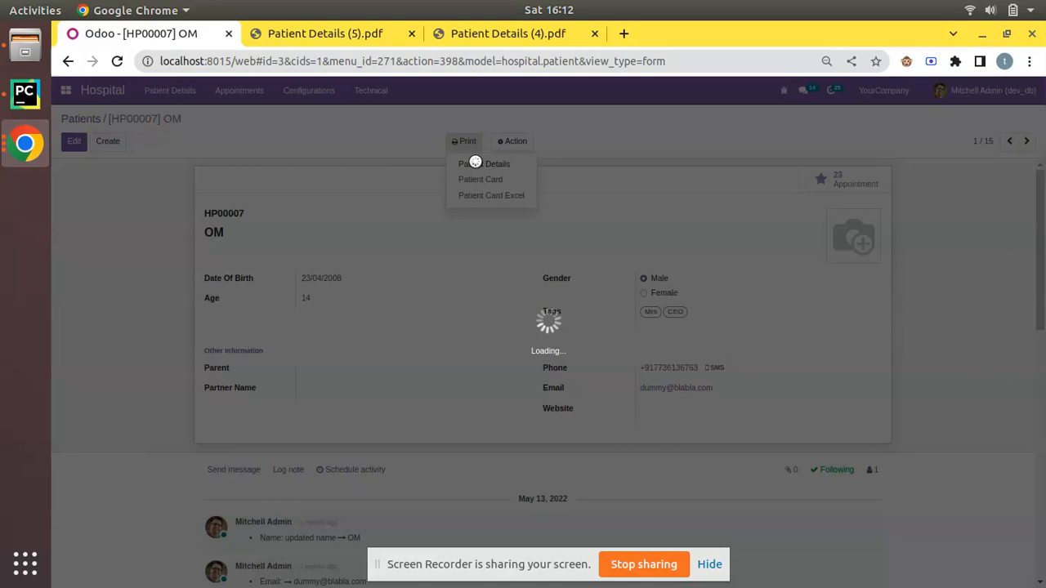
pyautogui.click(484, 164)
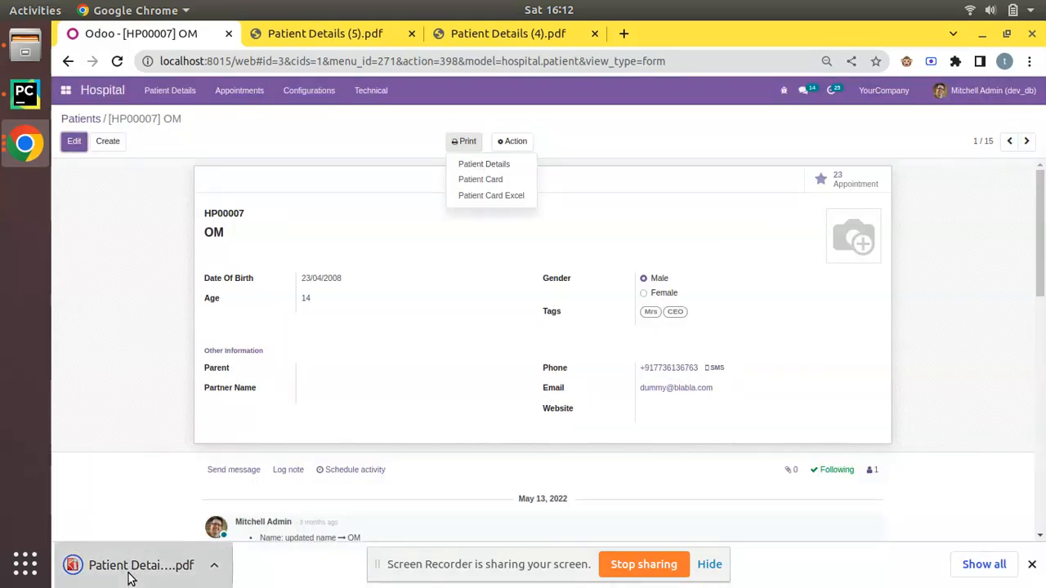
pyautogui.click(484, 164)
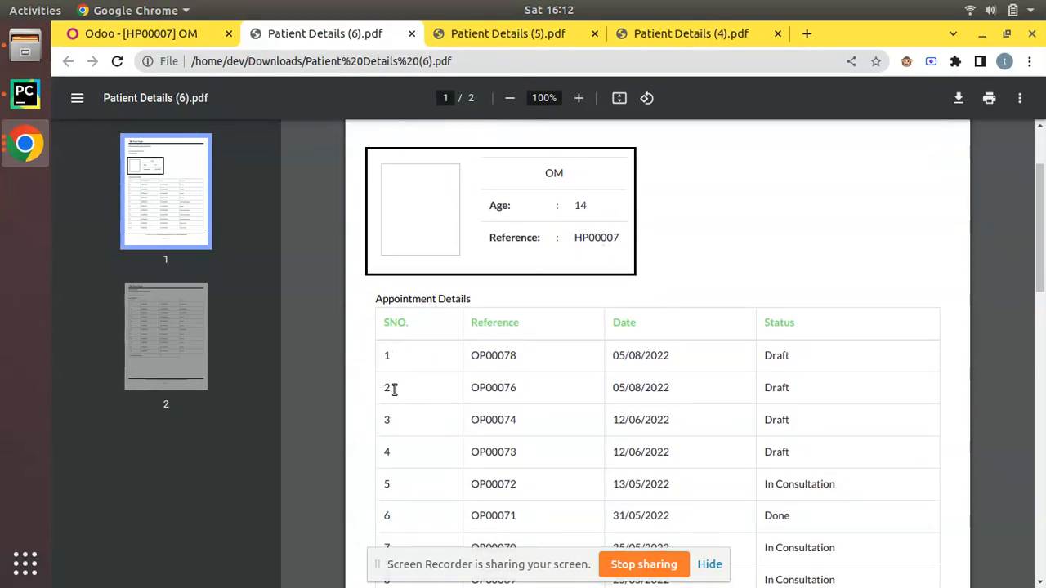
pyautogui.scroll(-3)
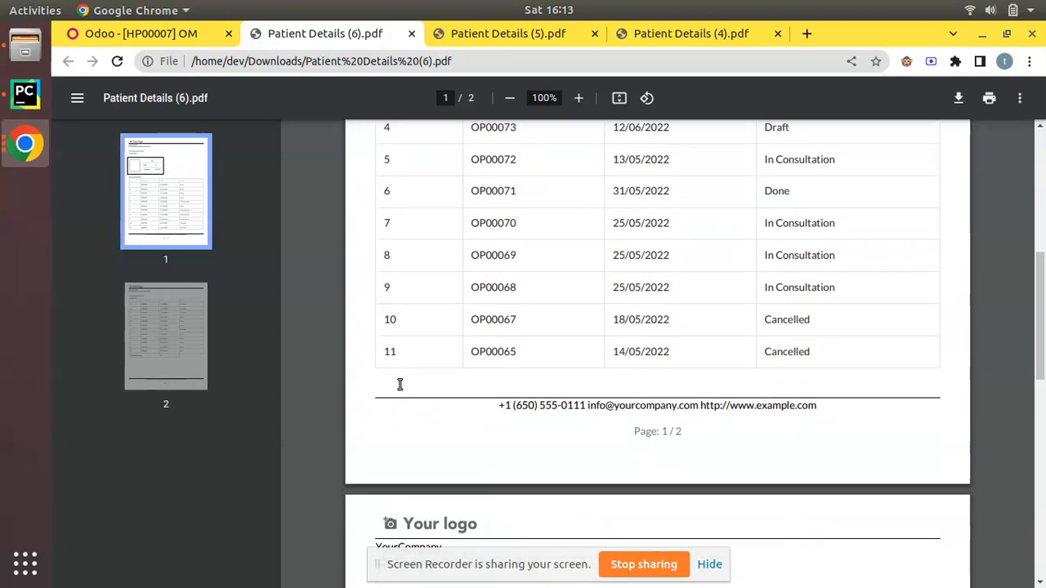
pyautogui.scroll(-3)
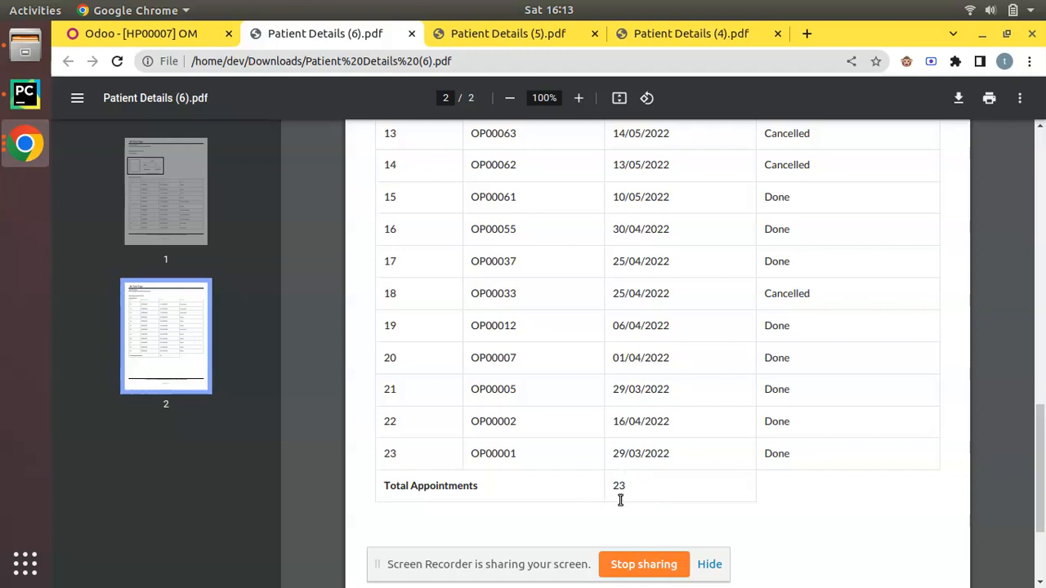
pyautogui.moveTo(683, 491)
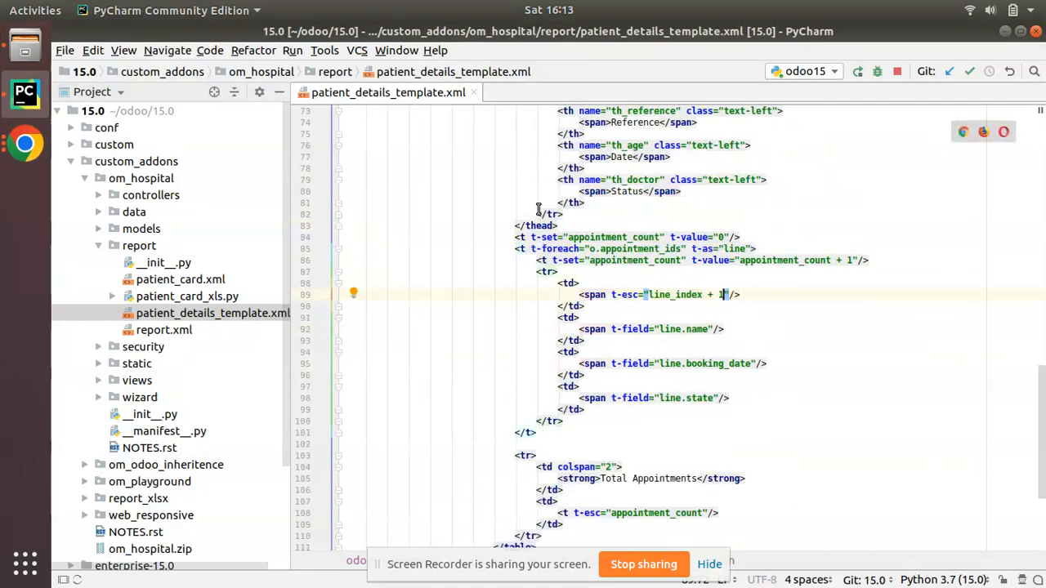
pyautogui.scroll(3)
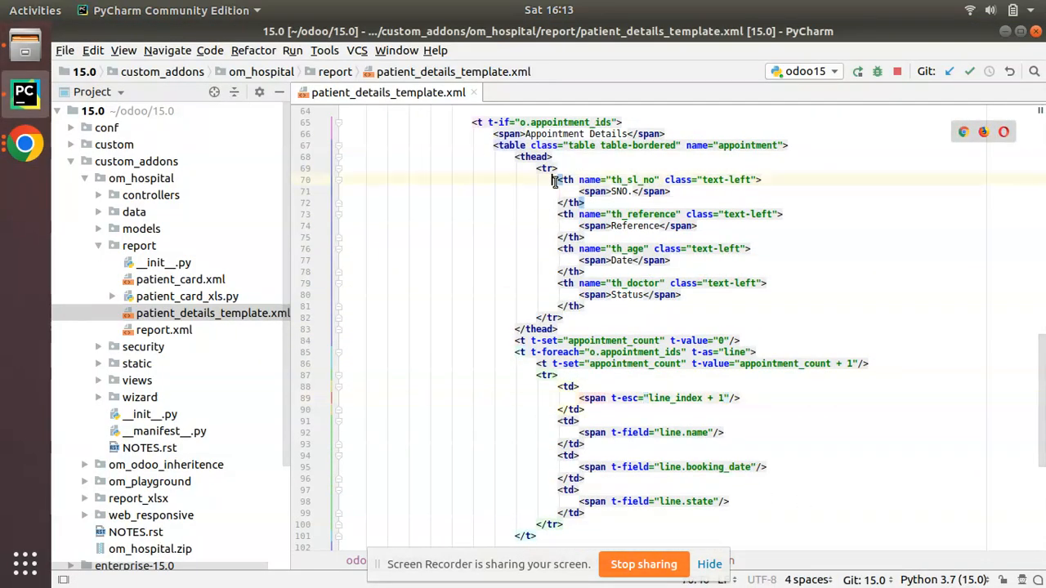
pyautogui.scroll(-3)
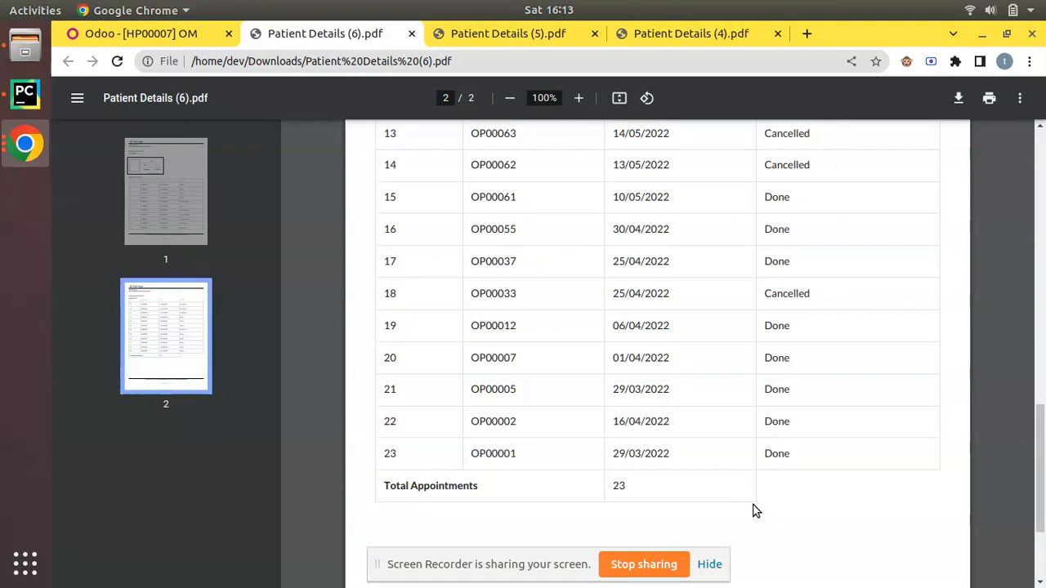
pyautogui.moveTo(760, 515)
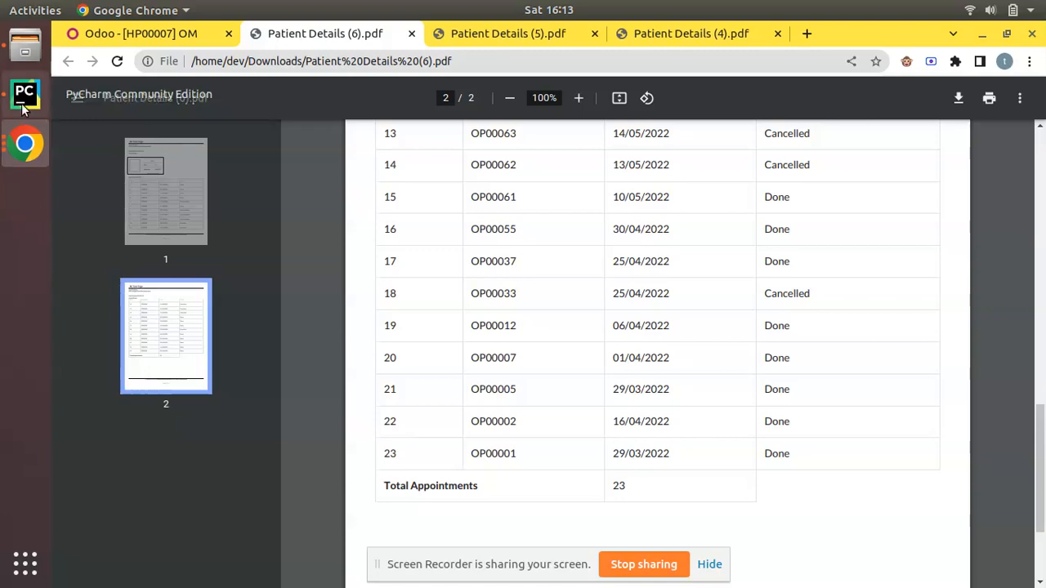
pyautogui.click(24, 94)
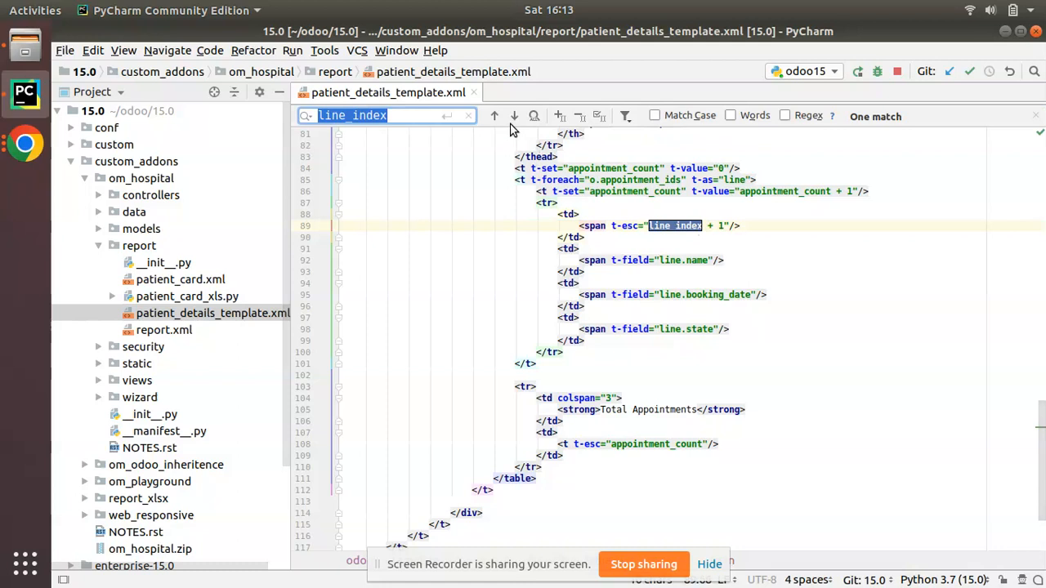
pyautogui.moveTo(514, 116)
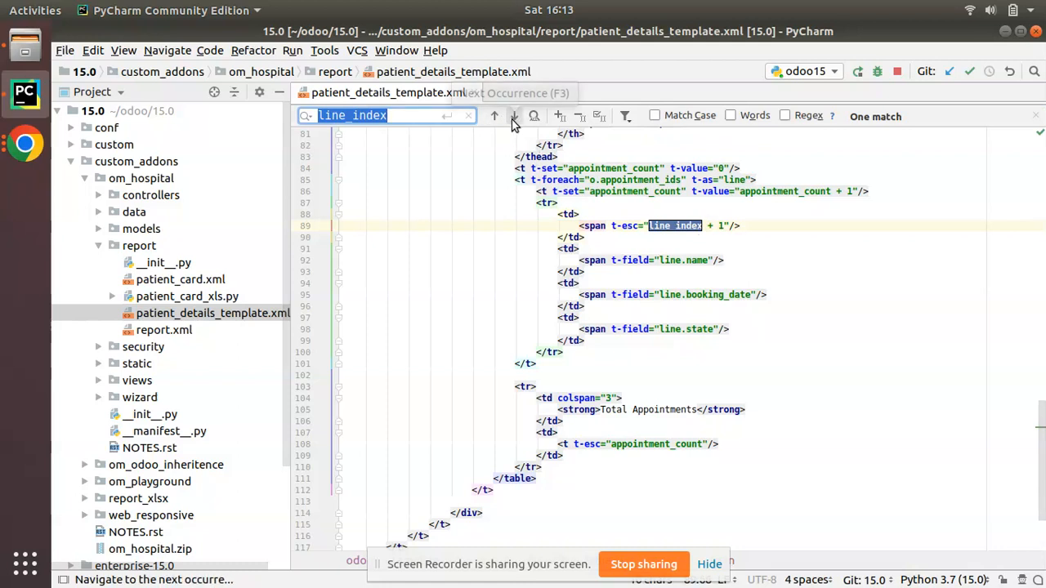
pyautogui.moveTo(513, 115)
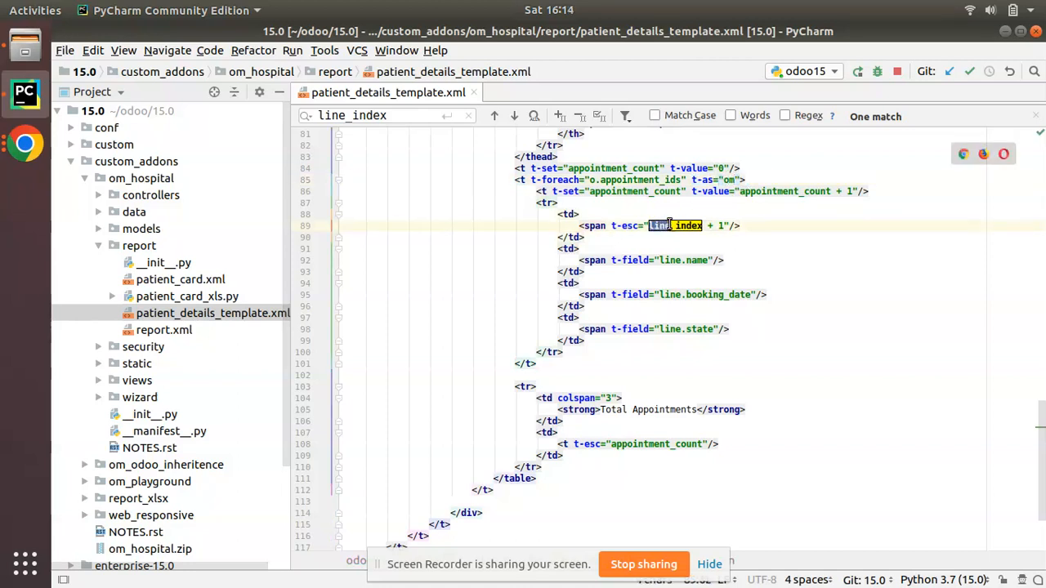
# - Rename the SNO cell's index variable to om_index
pyautogui.write('om_index')
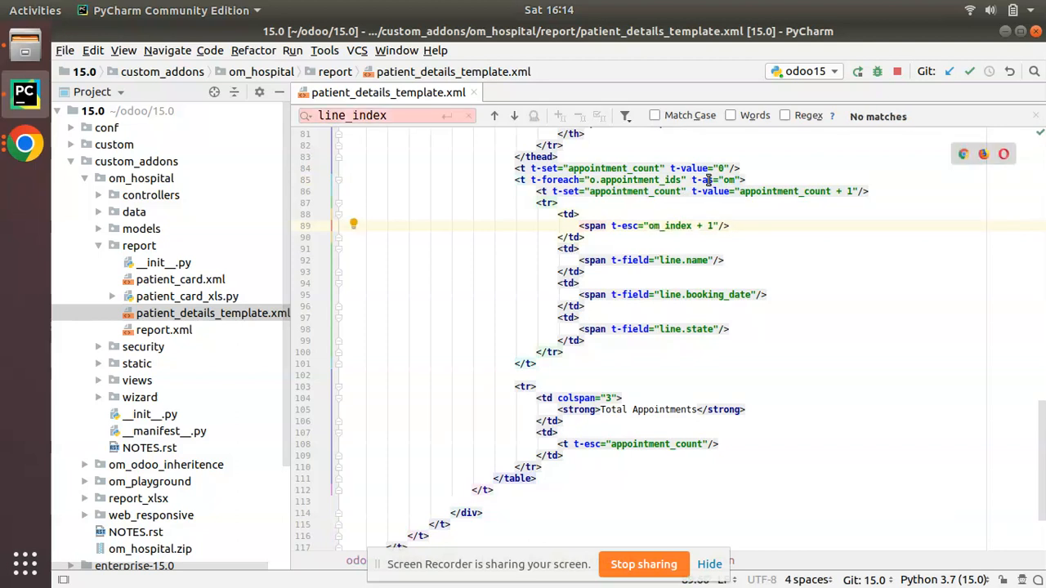
pyautogui.moveTo(681, 167)
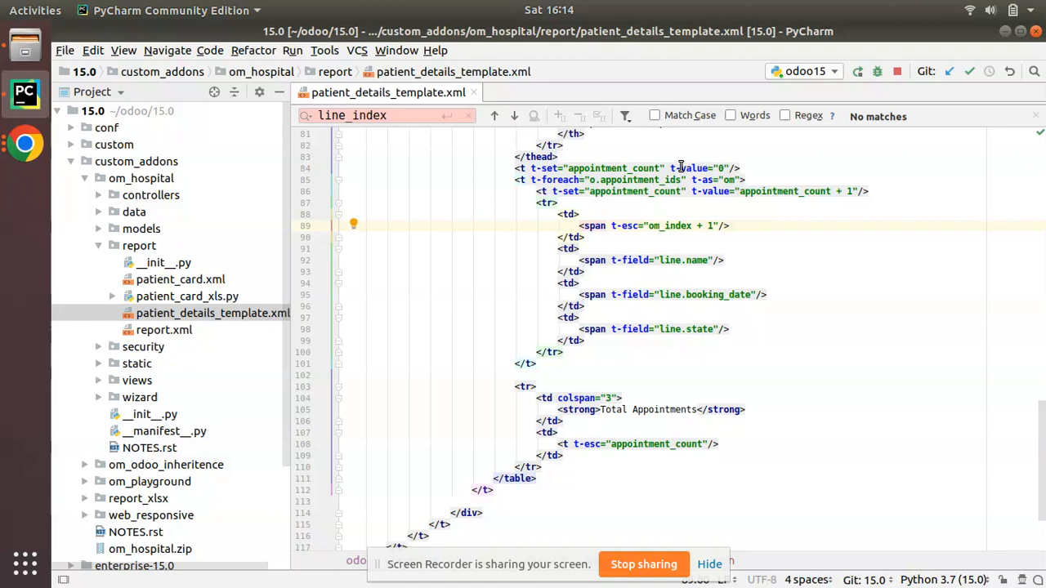
pyautogui.moveTo(650, 226)
pyautogui.write('line')
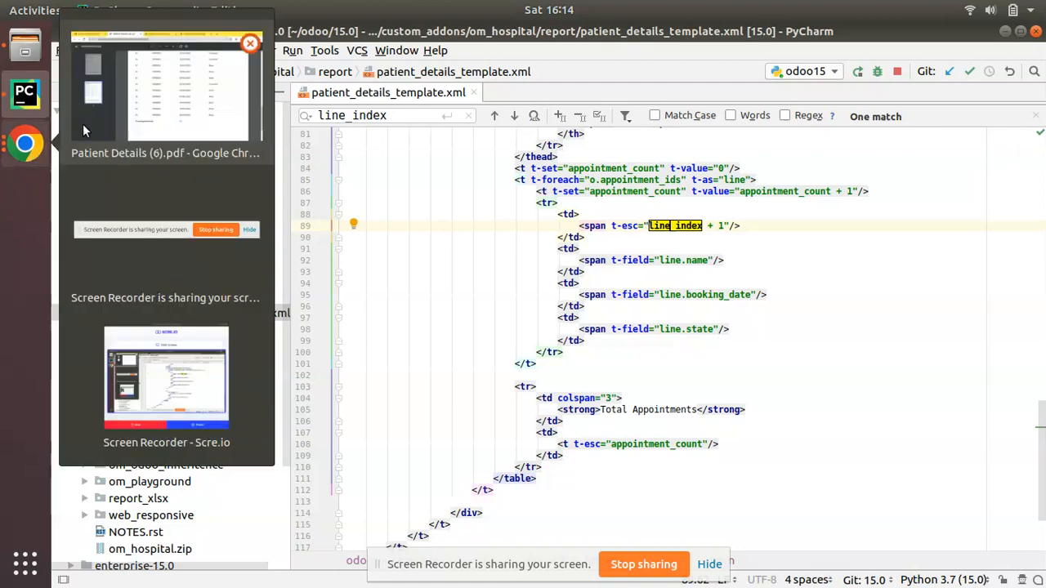
# - Add blank lines before the appointment_count t-set and loop, then return to OM's record
pyautogui.click(165, 90)
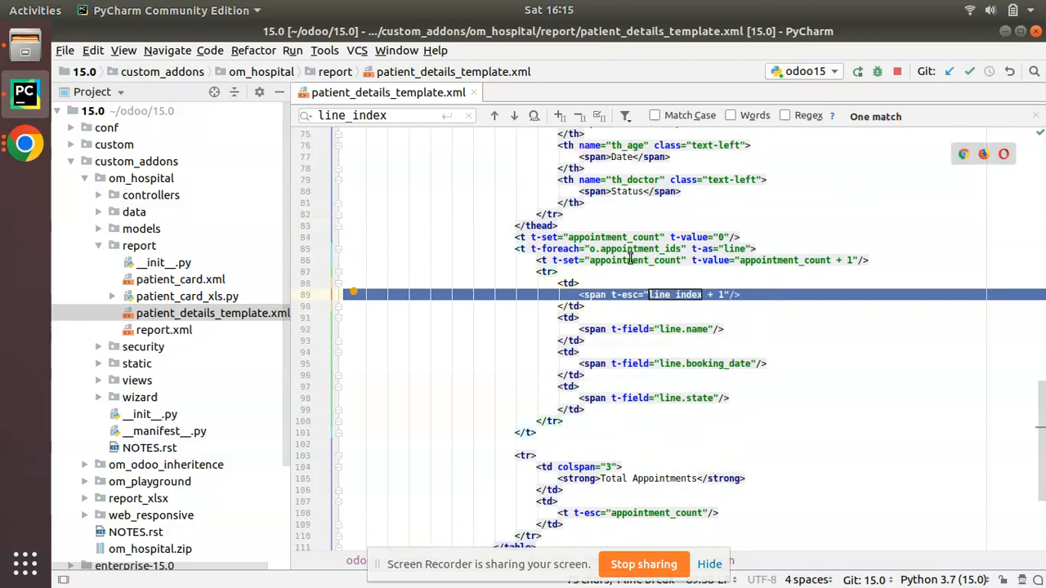
pyautogui.click(740, 237)
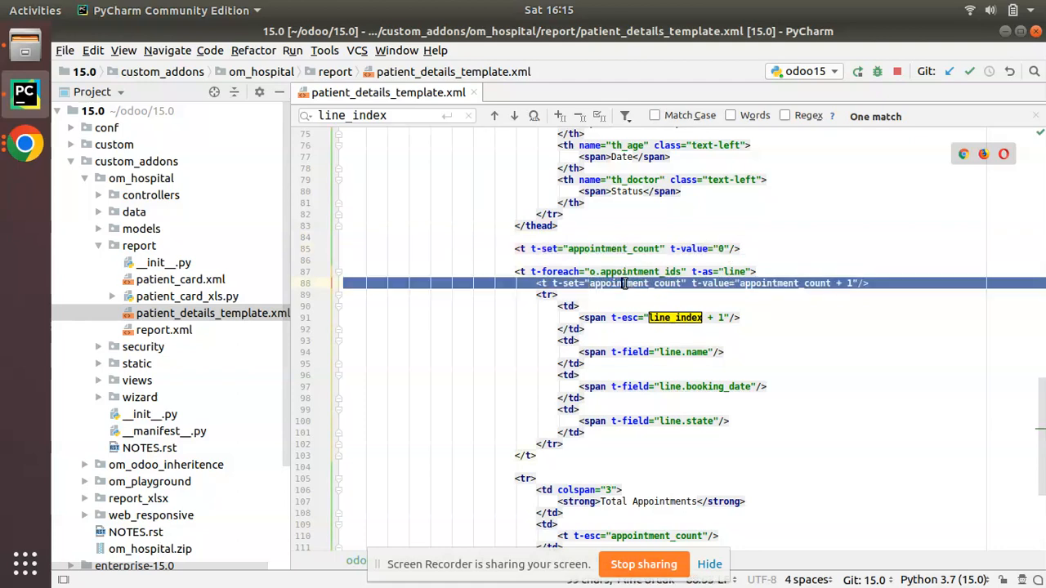
pyautogui.doubleClick(633, 283)
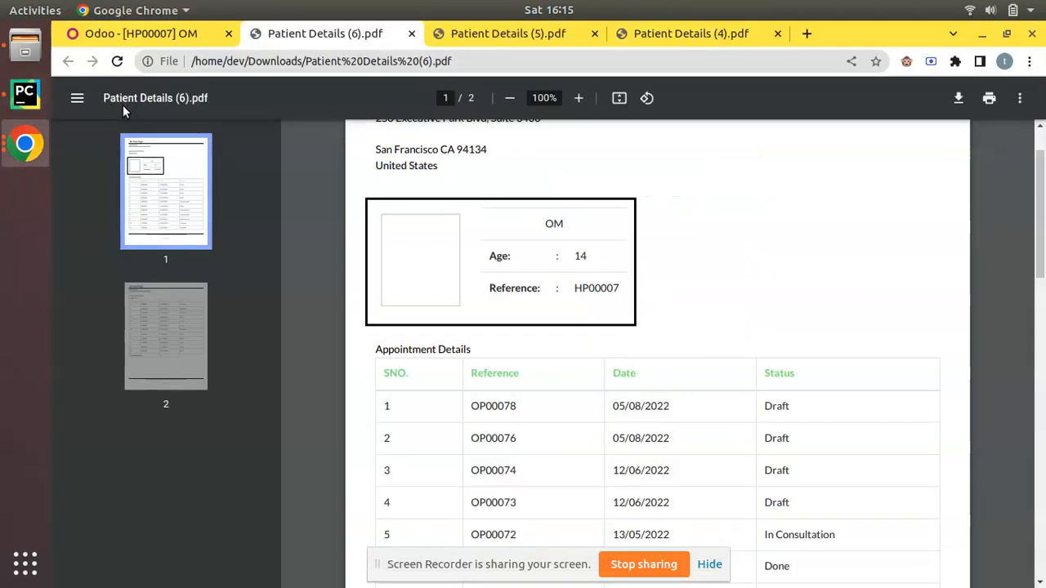
pyautogui.click(140, 34)
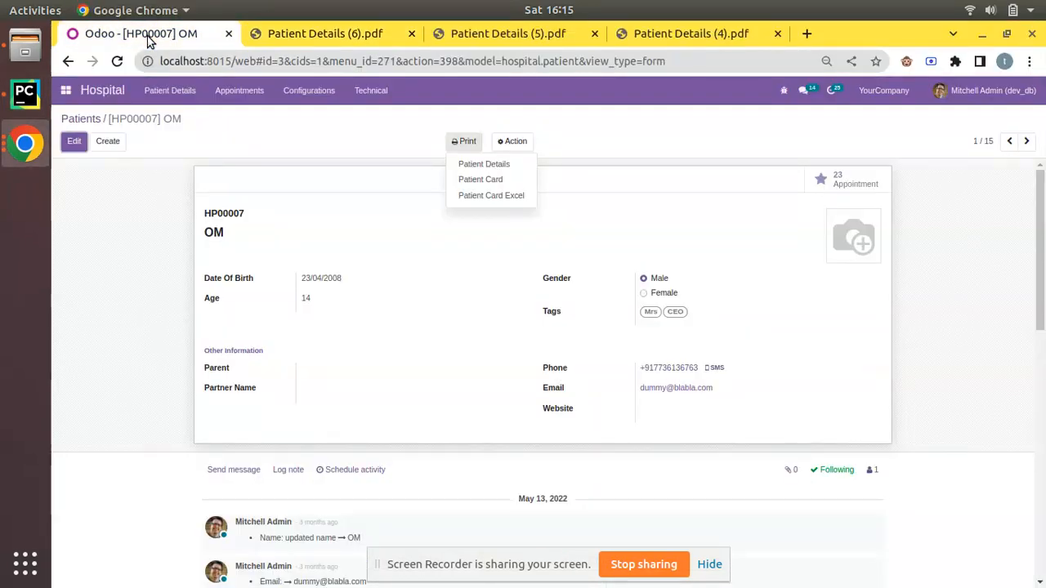